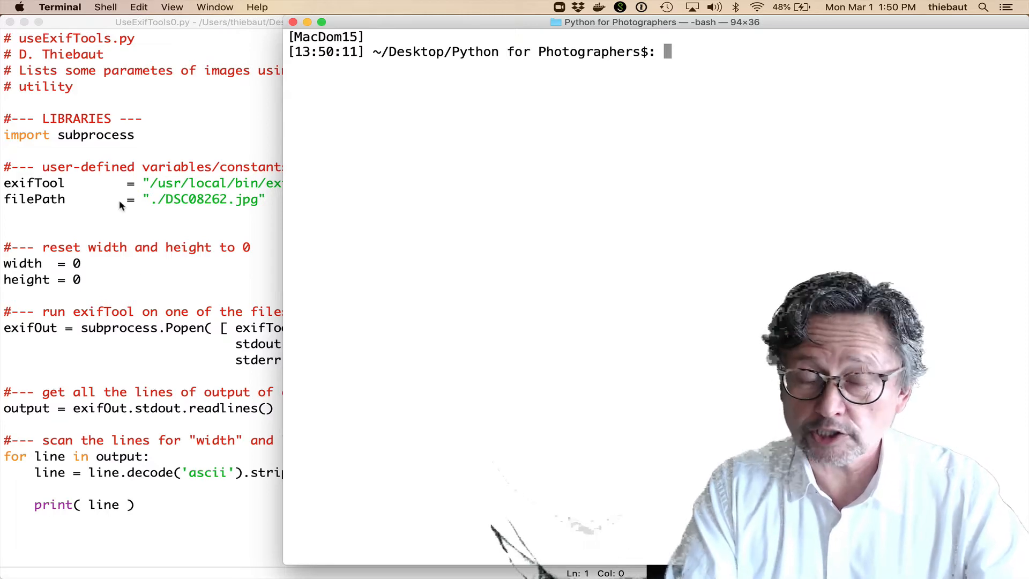
pyautogui.moveTo(588, 174)
pyautogui.write('ls')
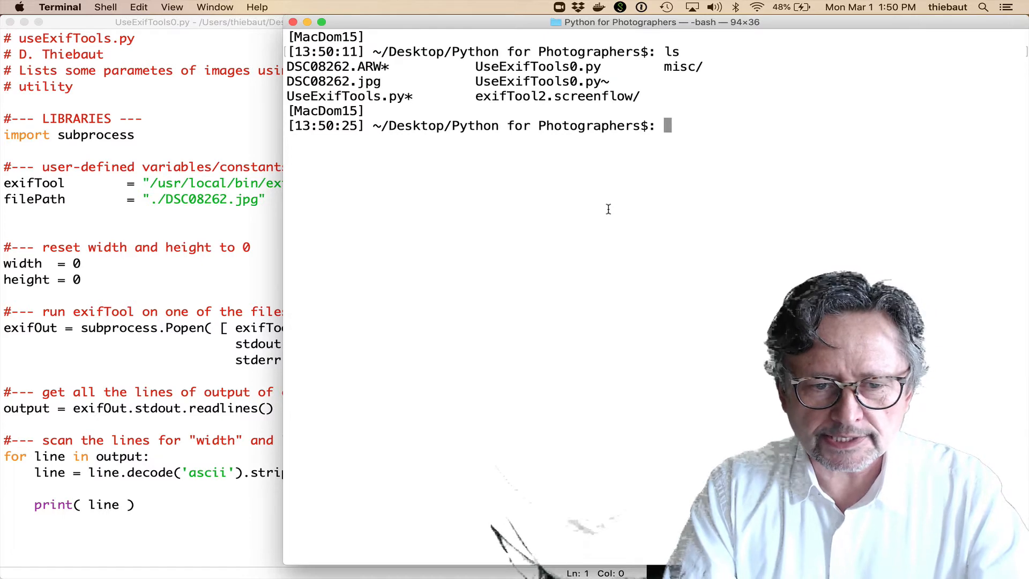
pyautogui.moveTo(289, 65)
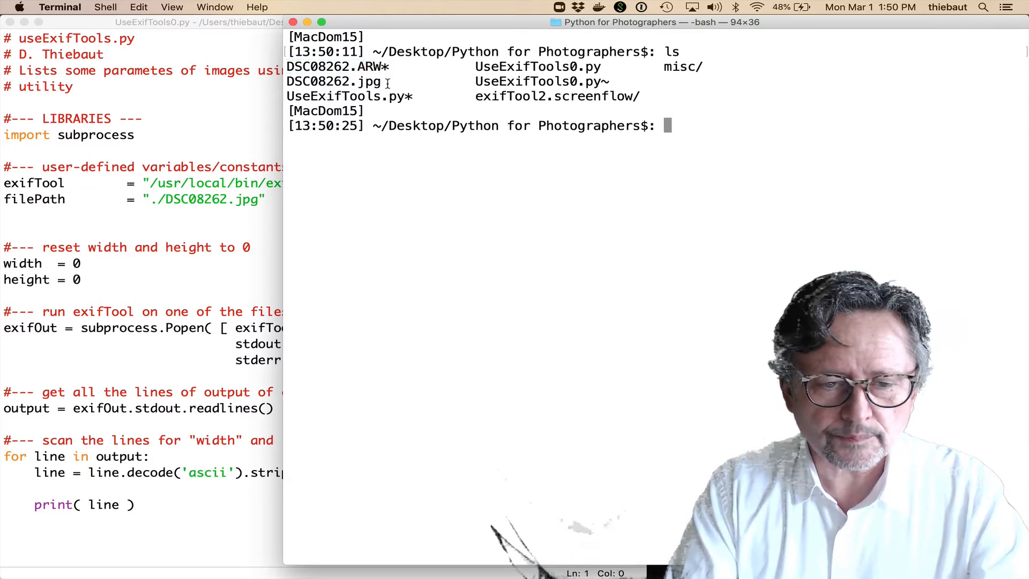
# - Open DSC08262.jpg in the image viewer, then close the preview
pyautogui.doubleClick(334, 81)
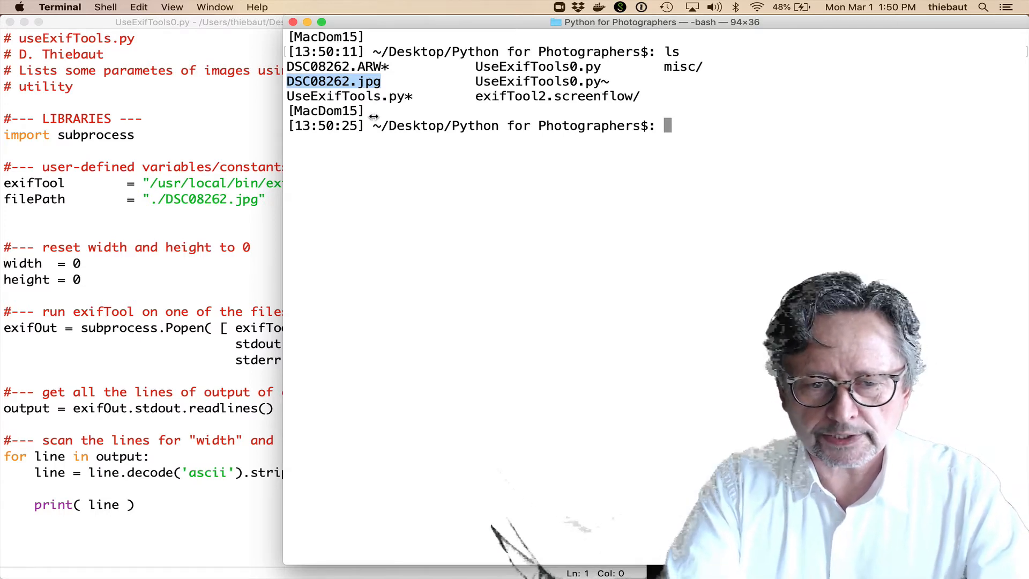
pyautogui.write('open')
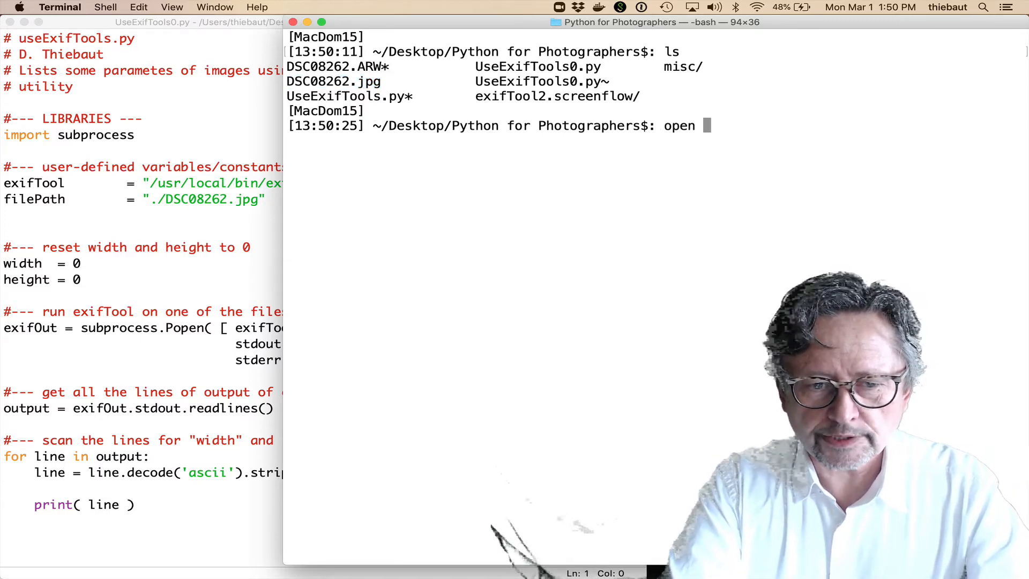
pyautogui.write('DSC08262.jpg')
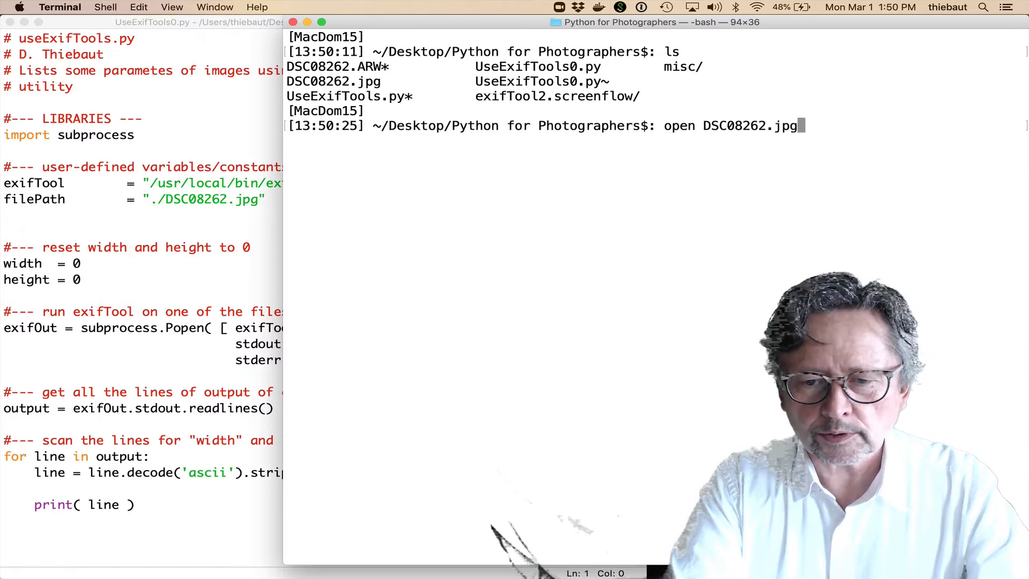
pyautogui.press('Return')
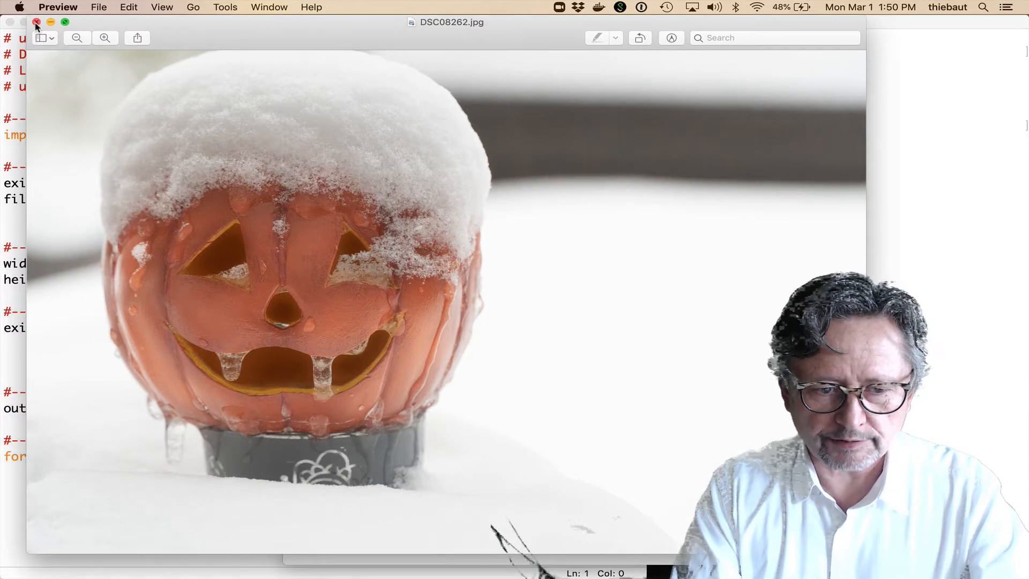
pyautogui.click(37, 21)
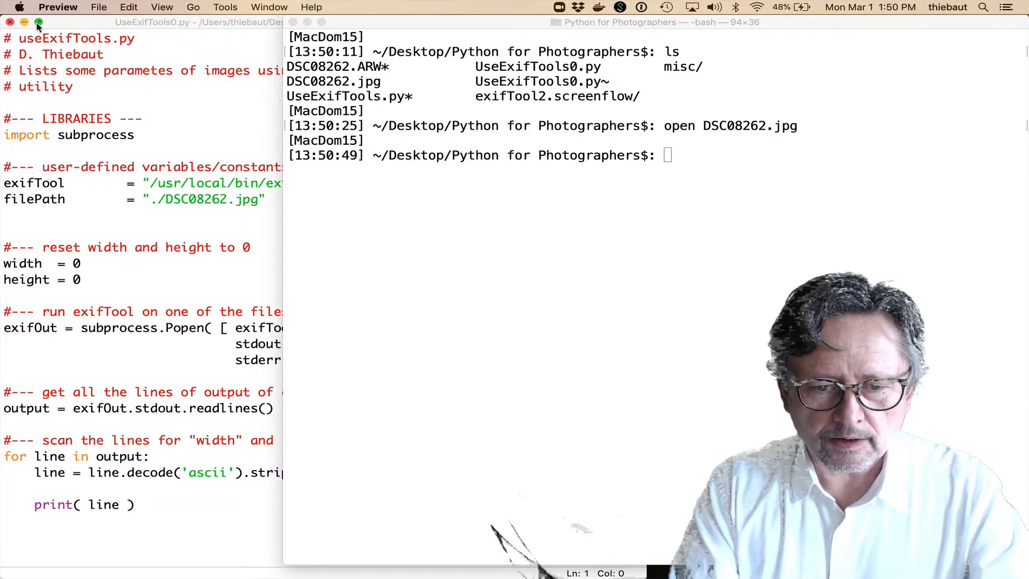
# - Run exiftool on DSC08262.jpg to dump its full metadata
pyautogui.write('e')
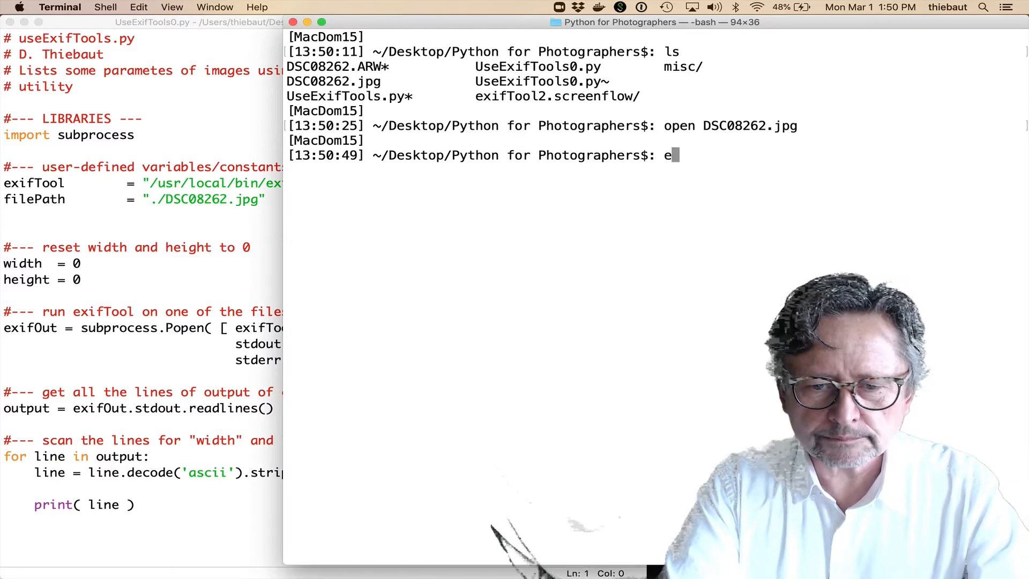
pyautogui.write('xif')
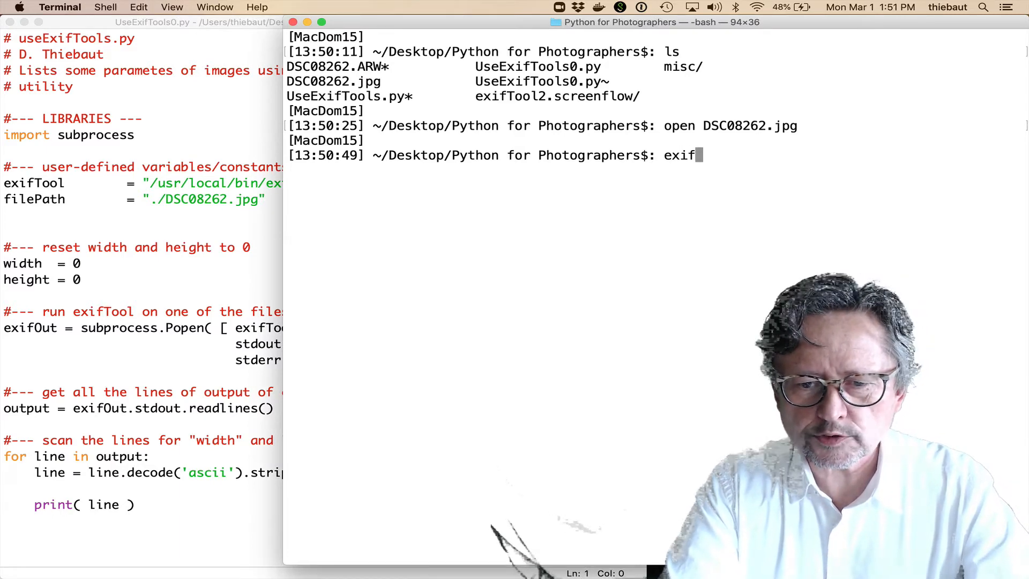
pyautogui.write('tool')
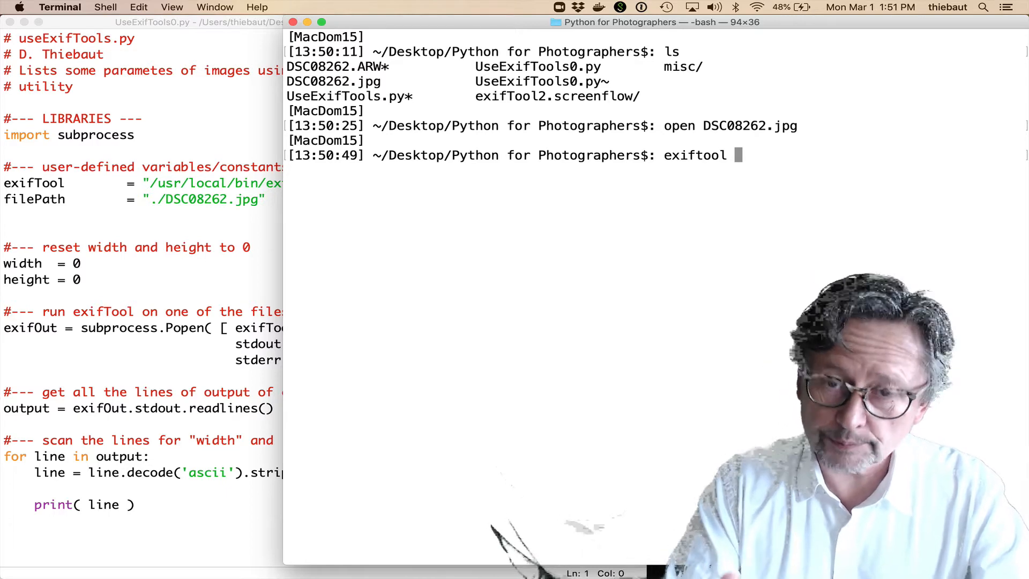
pyautogui.write('D')
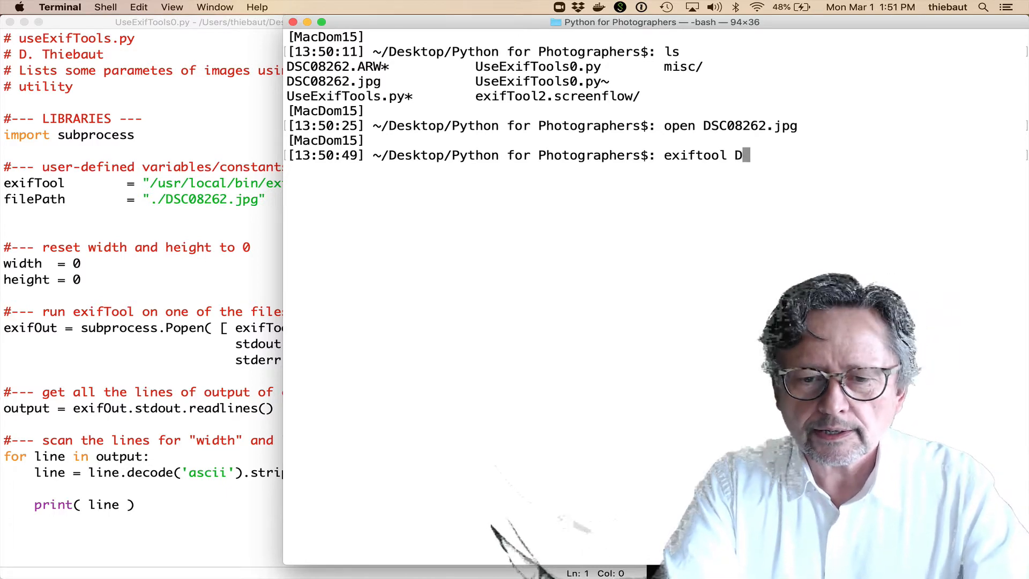
pyautogui.write('SC08262.jpg')
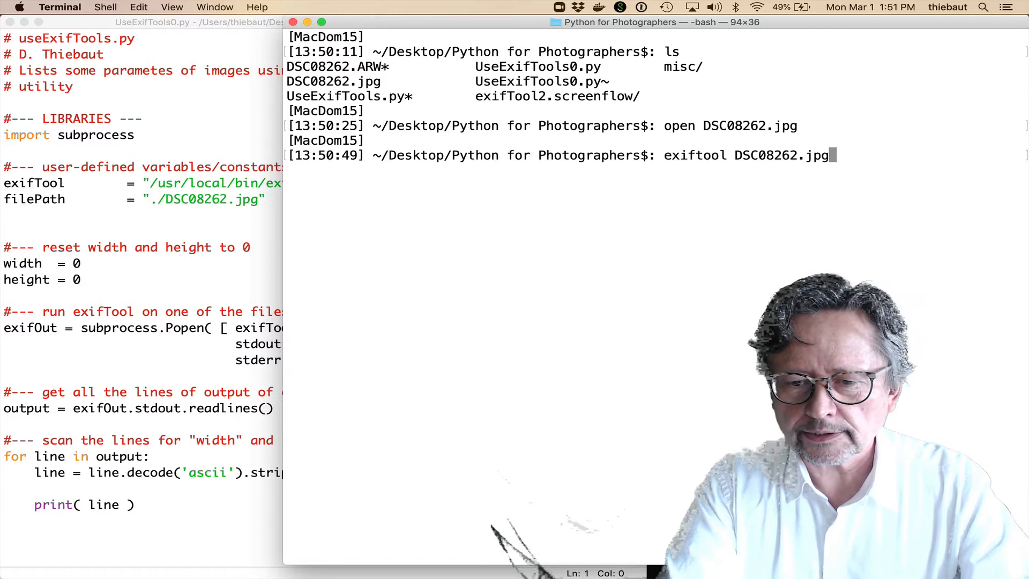
pyautogui.press('Return')
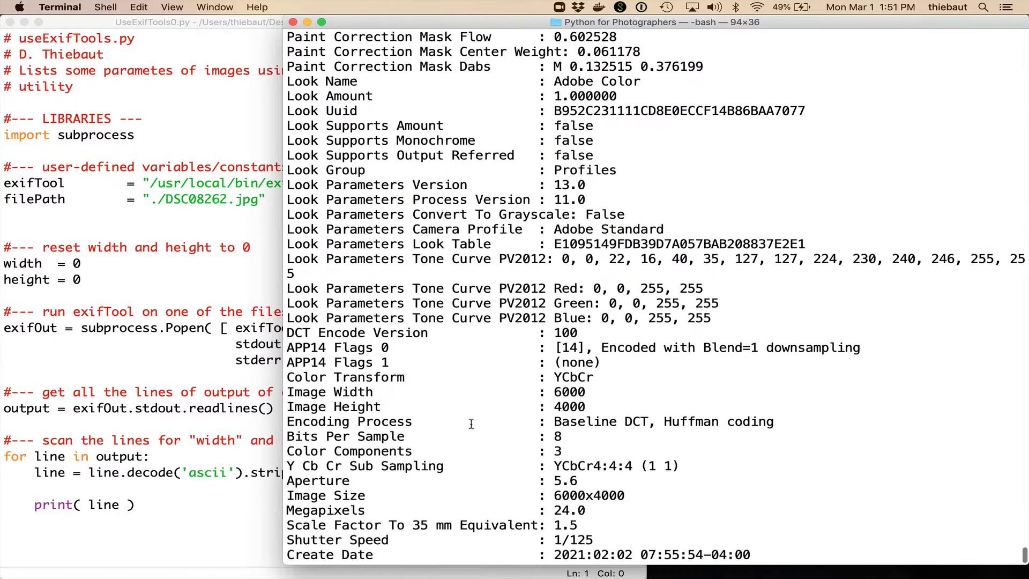
# - Scroll through the metadata output for the 6000 by 4000 dimensions, then clear the screen
pyautogui.scroll(3)
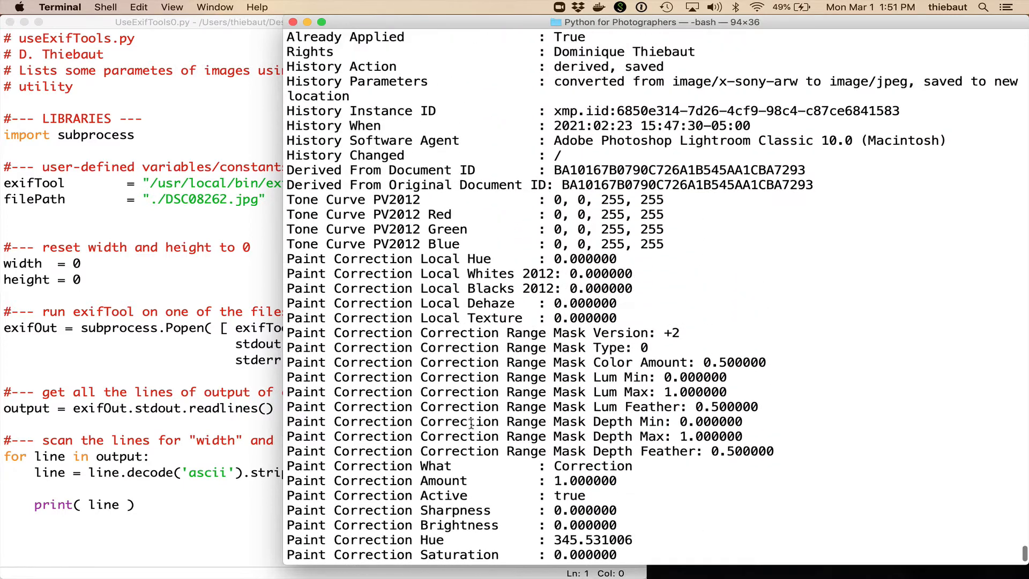
pyautogui.scroll(-3)
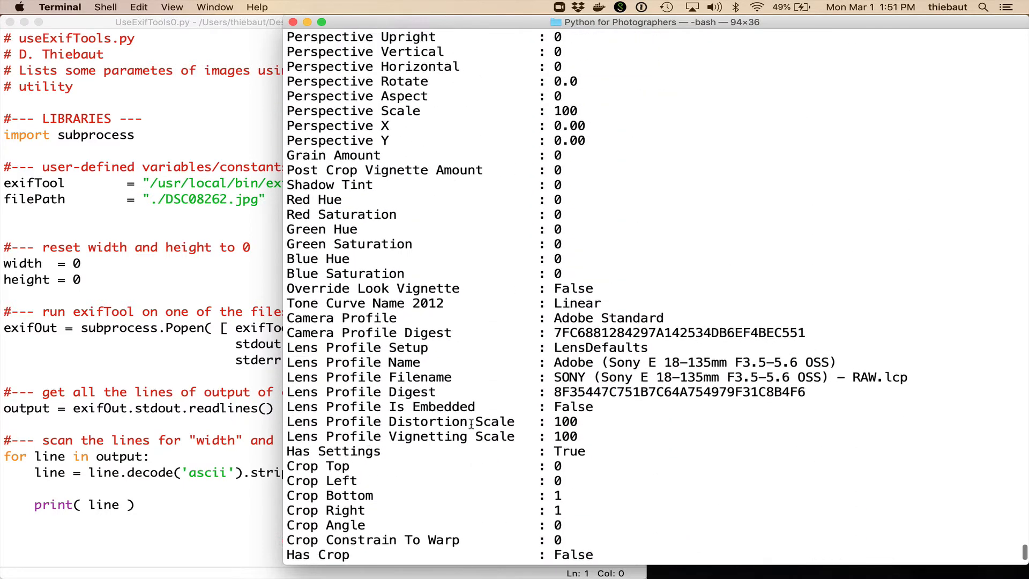
pyautogui.scroll(-3)
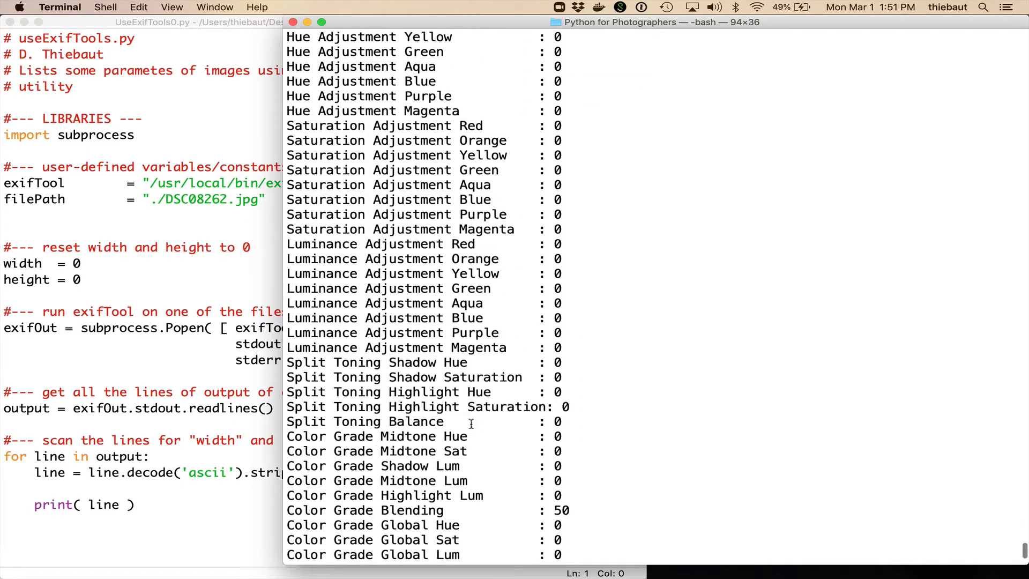
pyautogui.scroll(3)
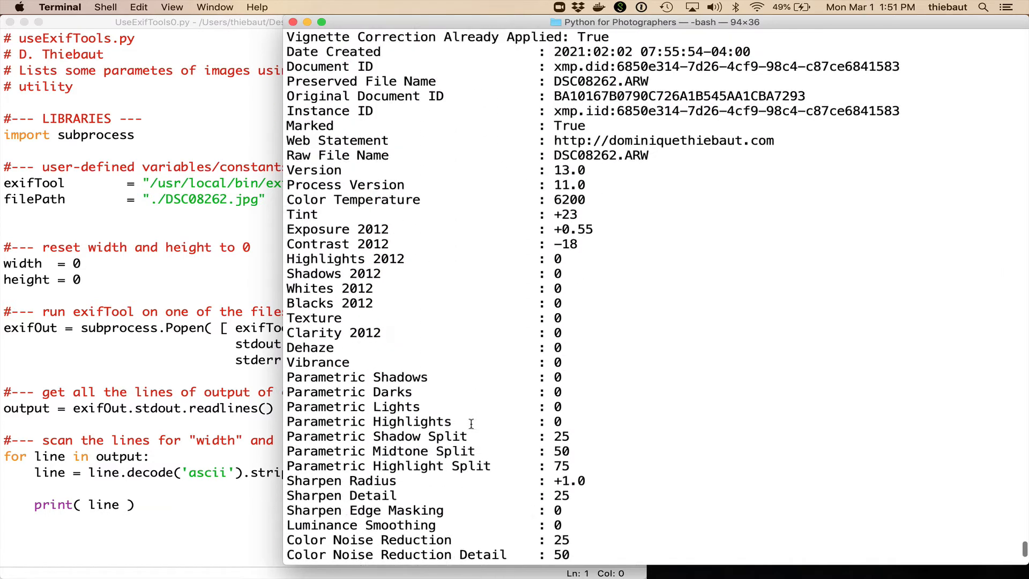
pyautogui.scroll(3)
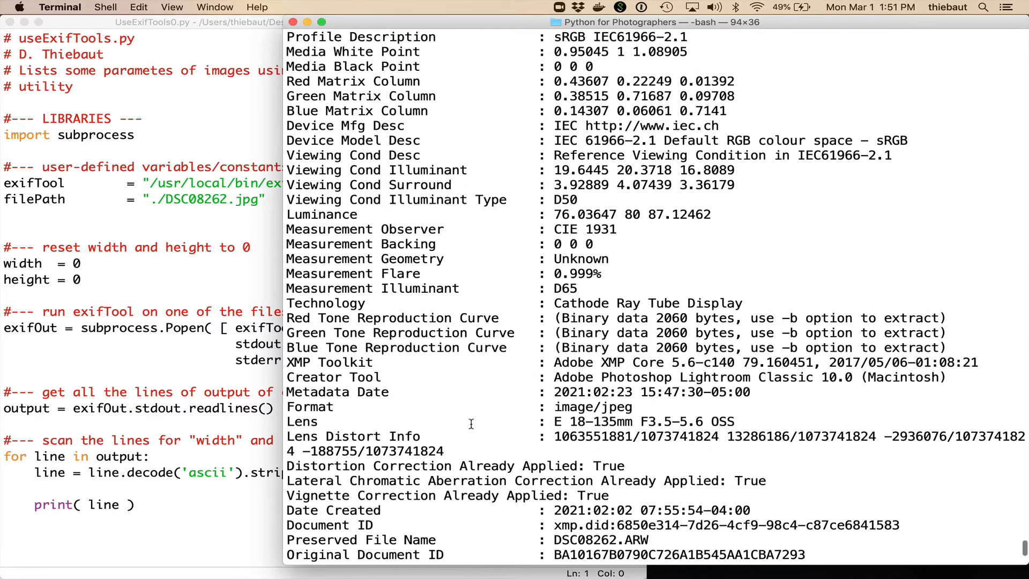
pyautogui.scroll(3)
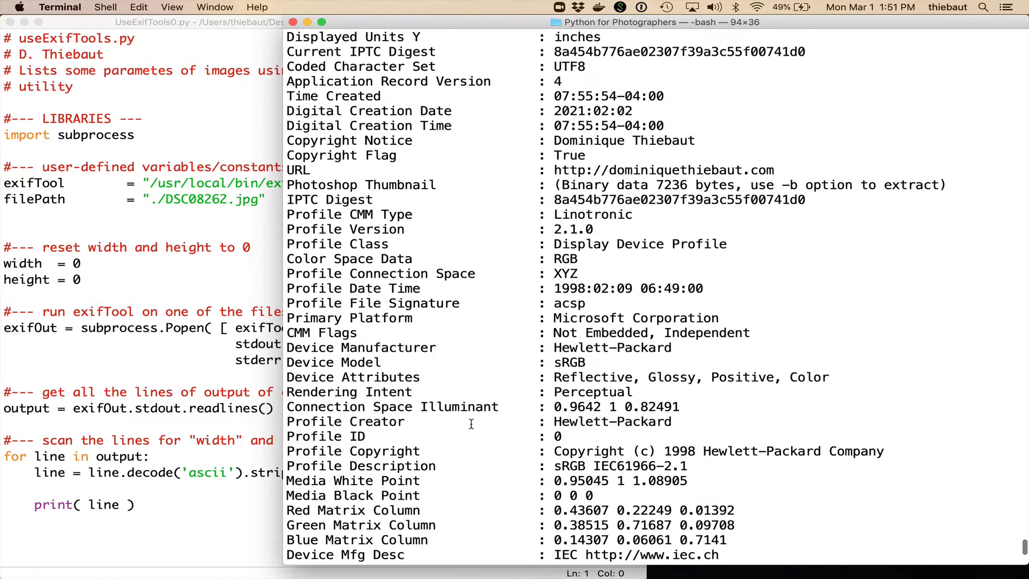
pyautogui.scroll(3)
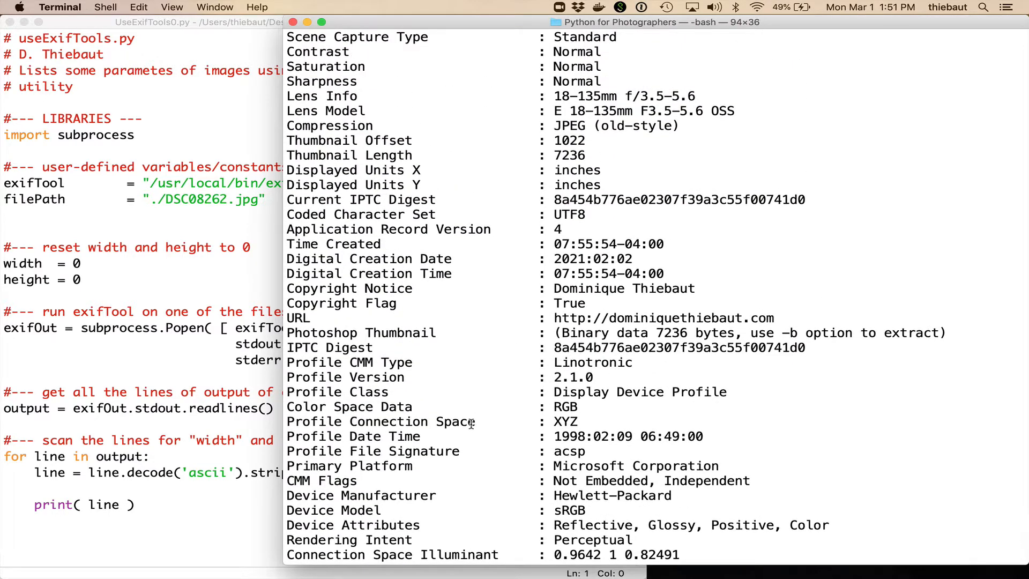
pyautogui.scroll(3)
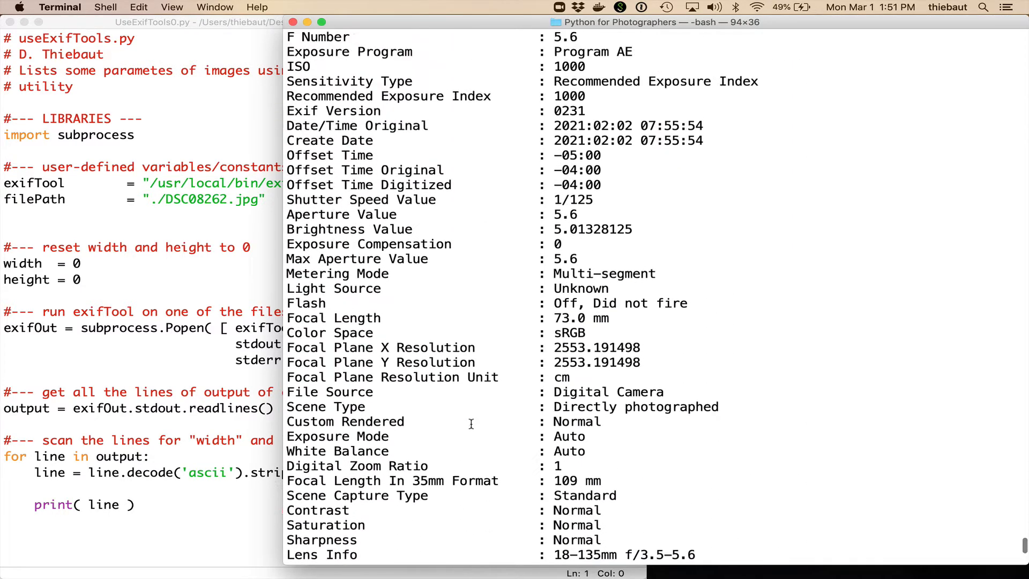
pyautogui.scroll(-3)
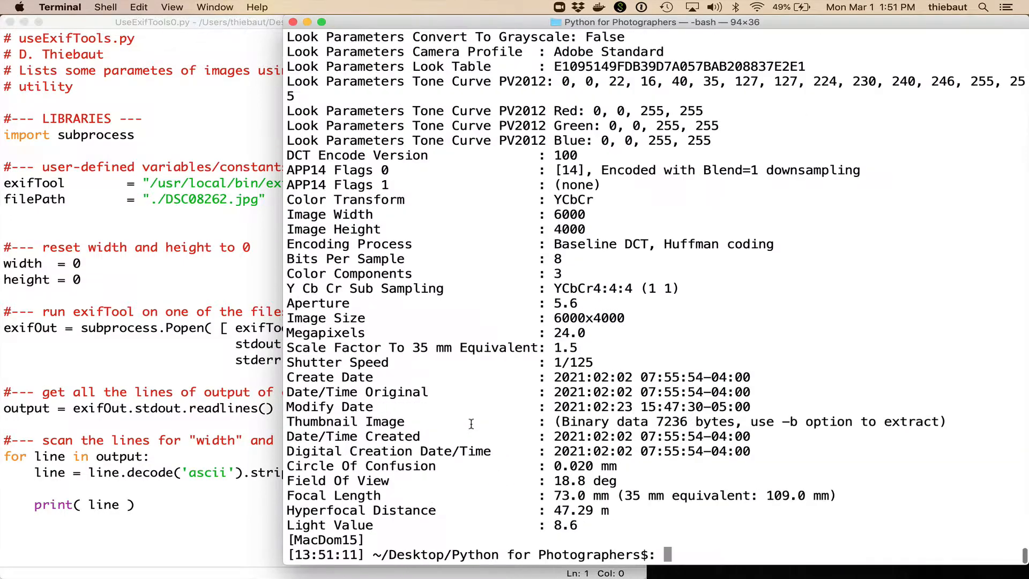
pyautogui.write('clear')
pyautogui.write('exiftool DSC08262.jpg')
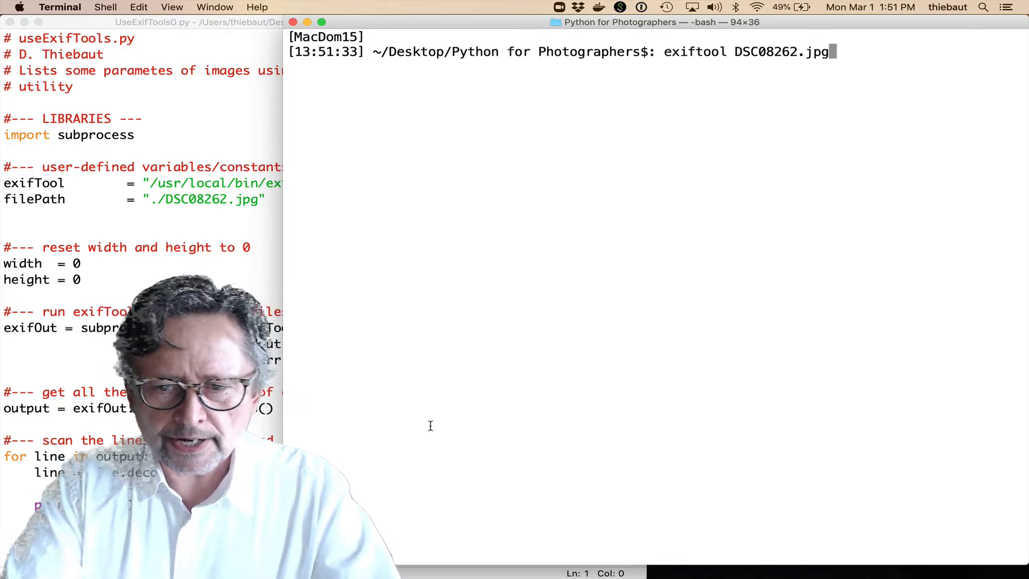
# - Pipe the exiftool output through grep Width, leaving only 'Image Width 6000'
pyautogui.write('| grep Width')
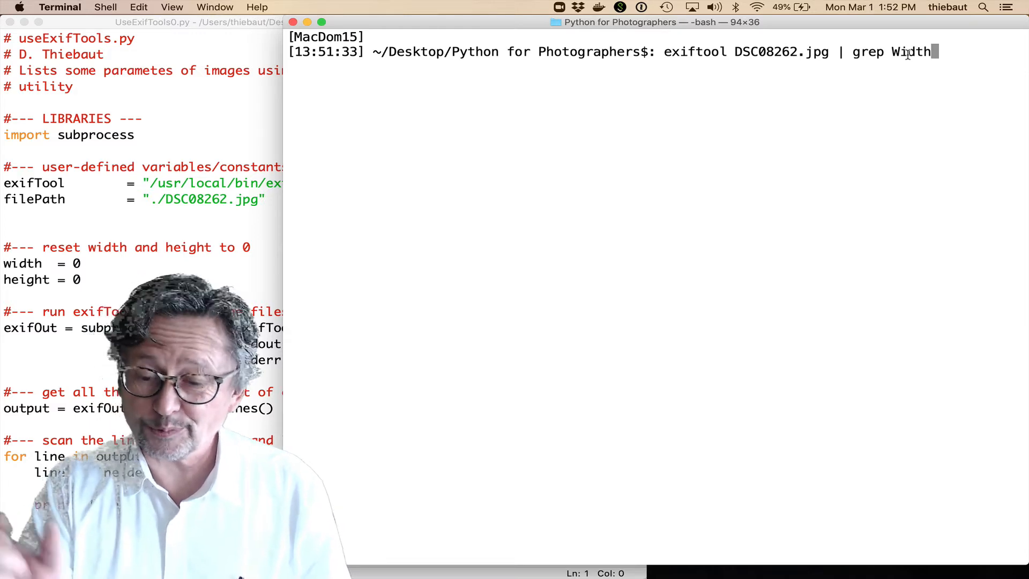
pyautogui.press('Return')
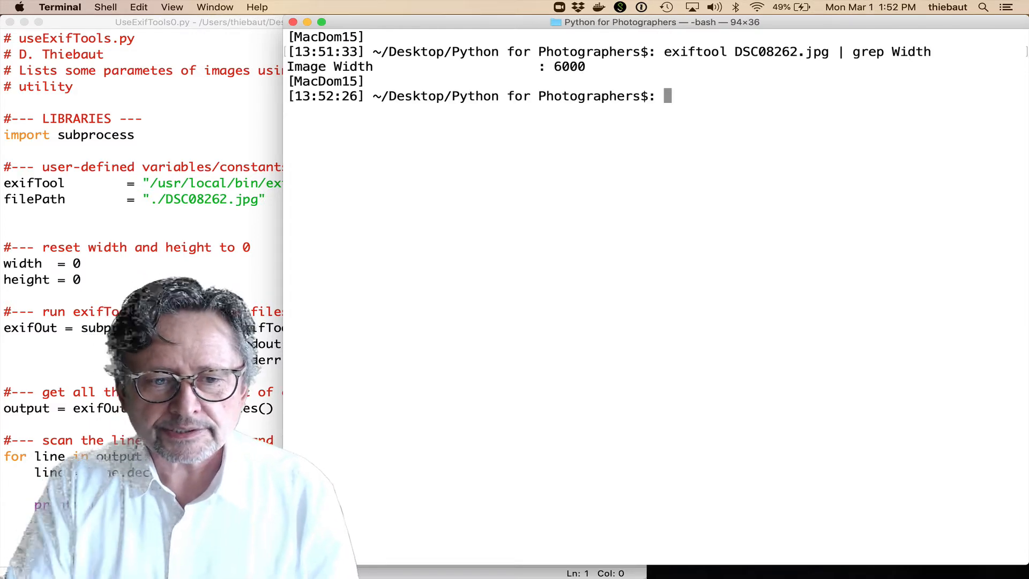
pyautogui.moveTo(796, 84)
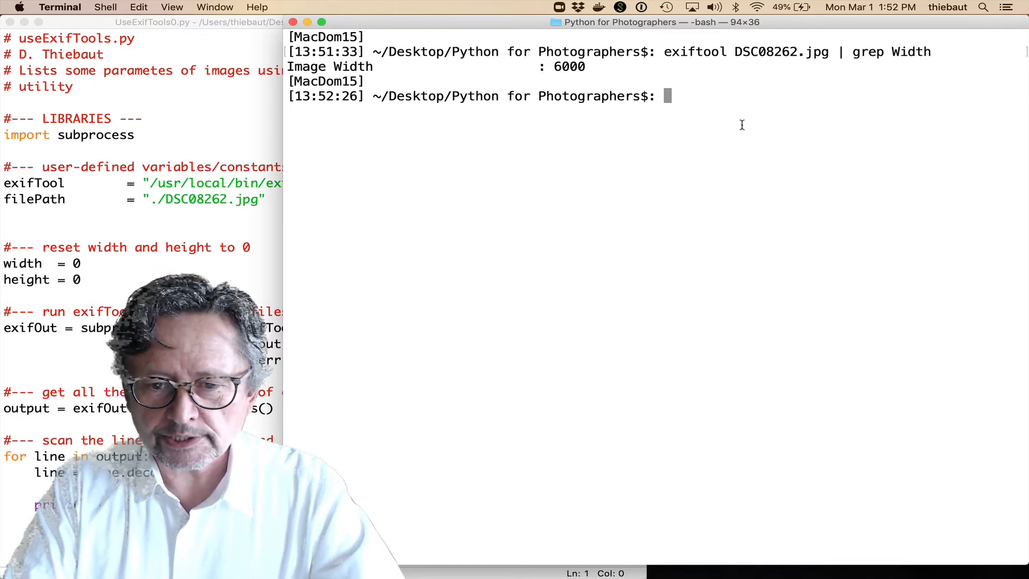
# - Run the Width grep on DSC08262.ARW as well as the JPG
pyautogui.write('exiftool DSC08262.jpg | grep Width')
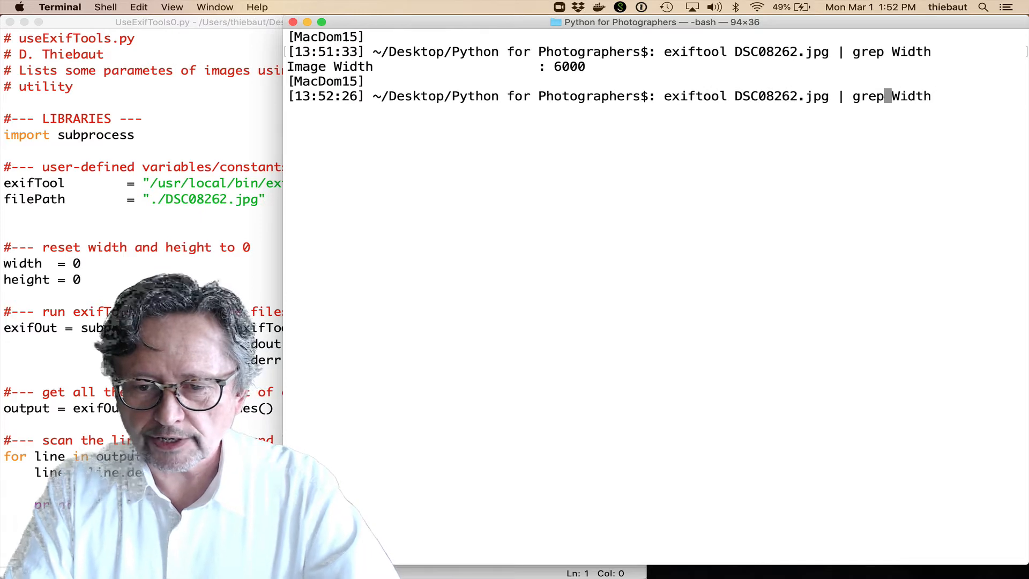
pyautogui.write('AA')
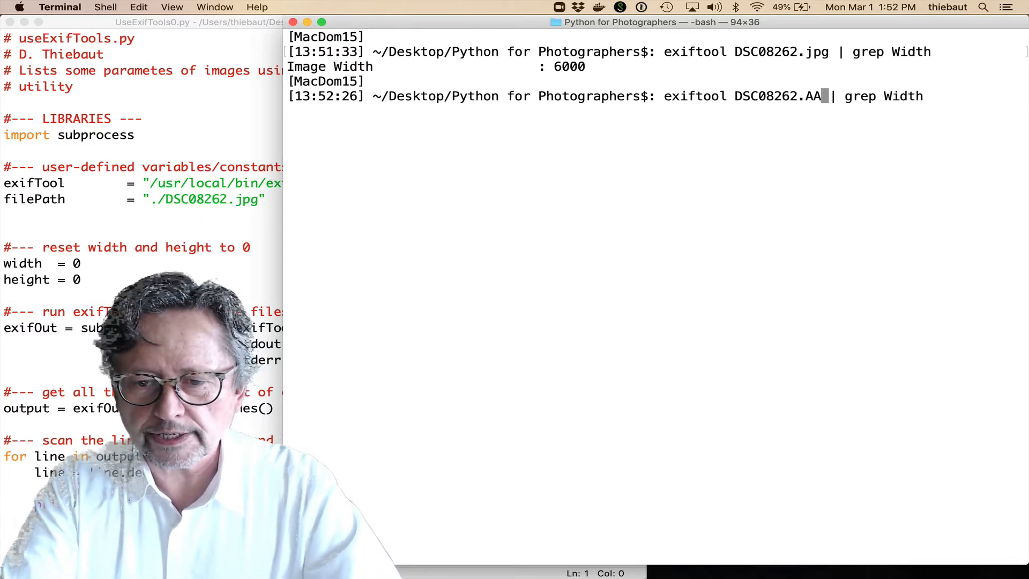
pyautogui.write('RW')
pyautogui.press('Return')
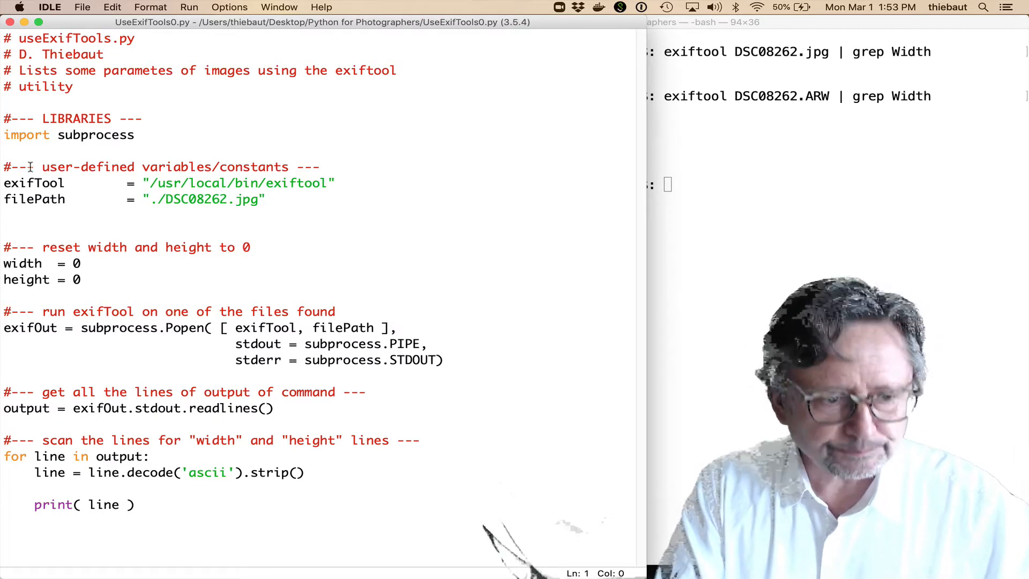
# - Select the exiftool path string in UseExifTools0.py
pyautogui.doubleClick(69, 135)
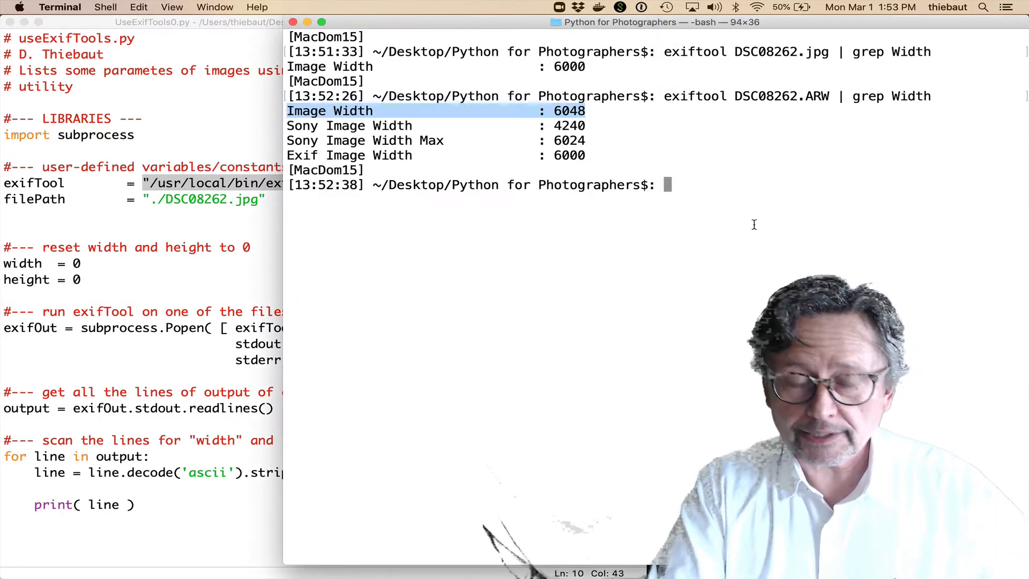
# - Run 'which exifTool' to find where the command is installed
pyautogui.write('which e')
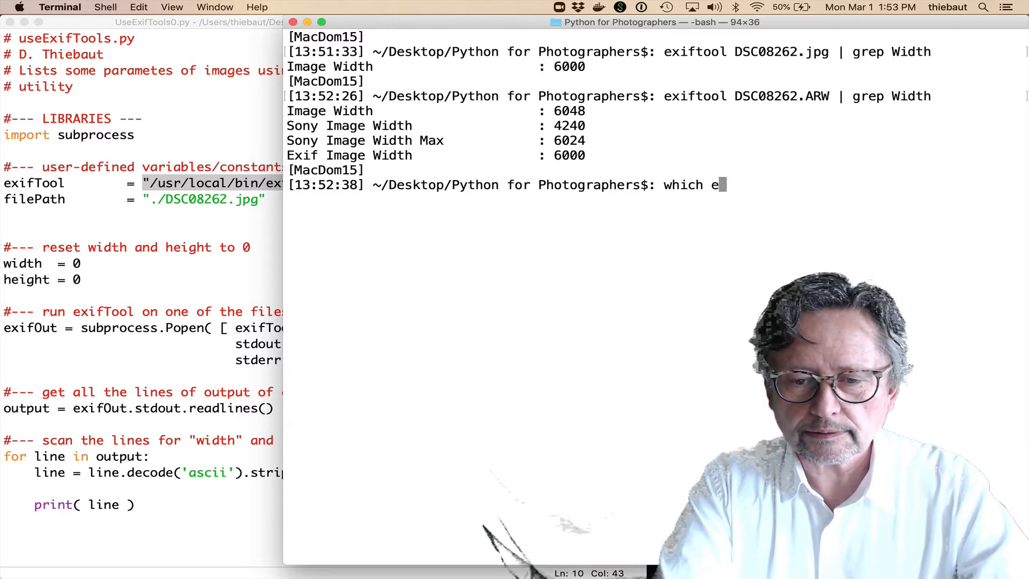
pyautogui.write('xifTool2.screenflow')
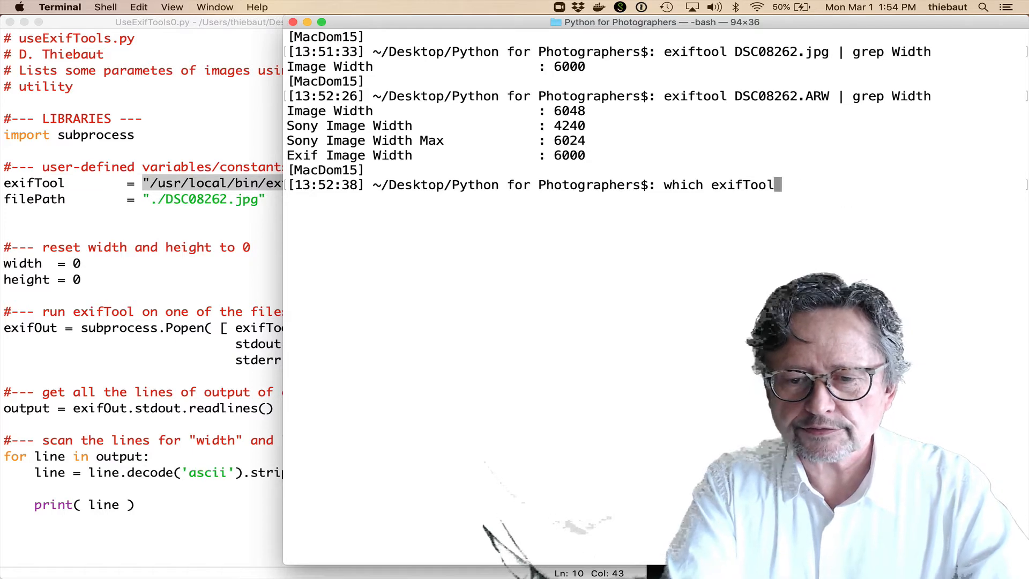
pyautogui.press('Return')
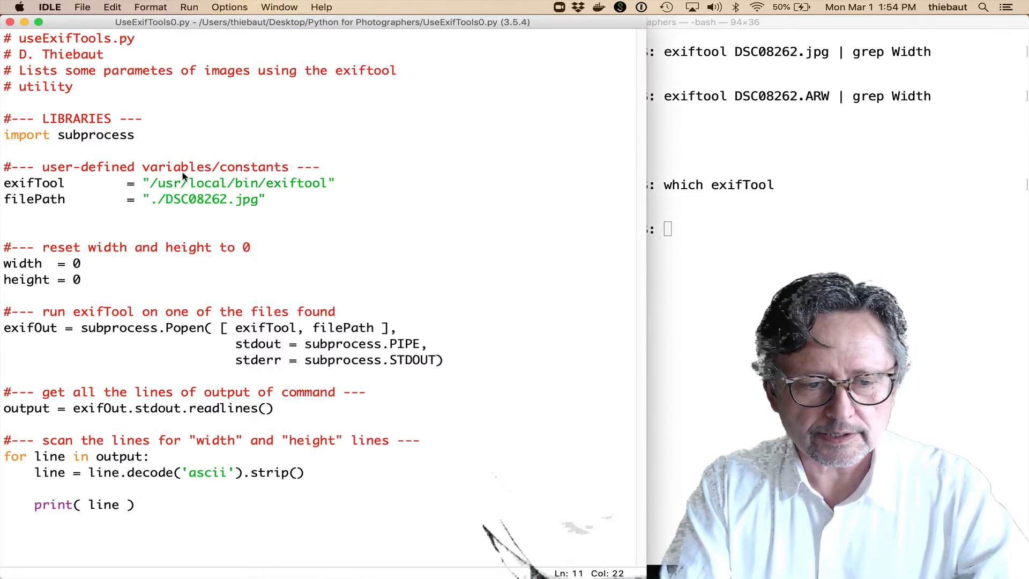
# - Change the filePath extension from .jpg to .ARW
pyautogui.click(36, 182)
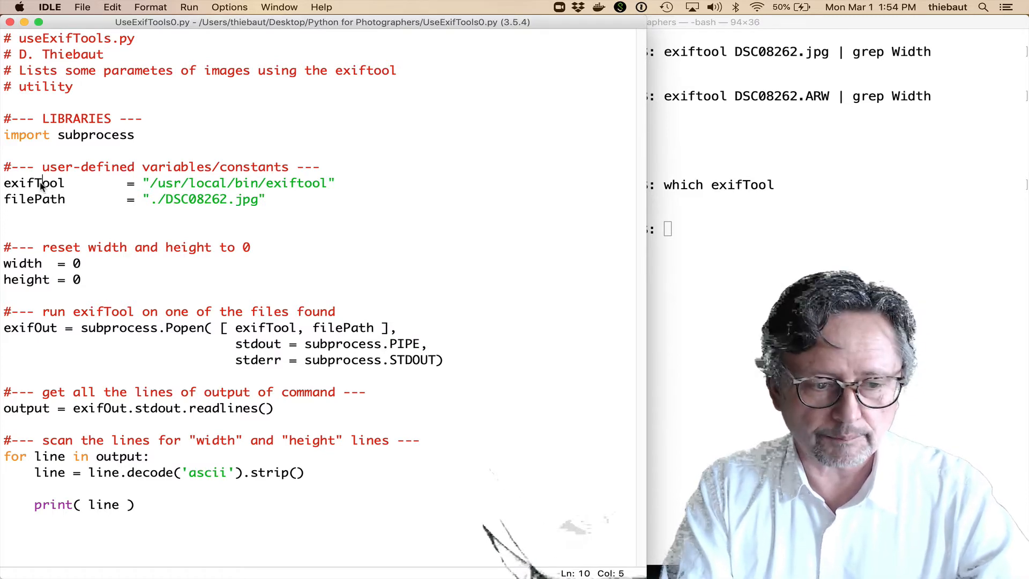
pyautogui.doubleClick(34, 182)
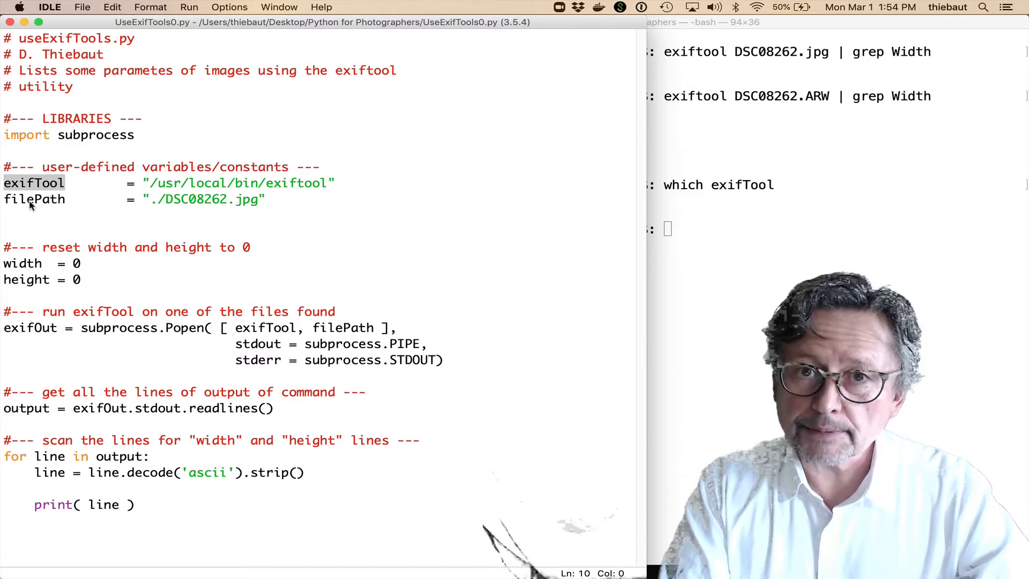
pyautogui.click(243, 200)
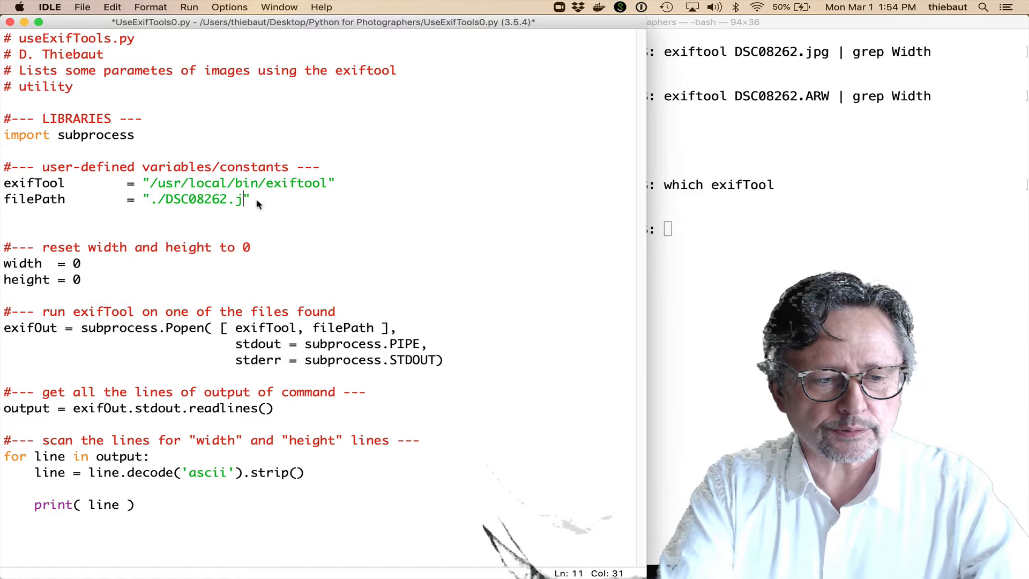
pyautogui.write('ARW')
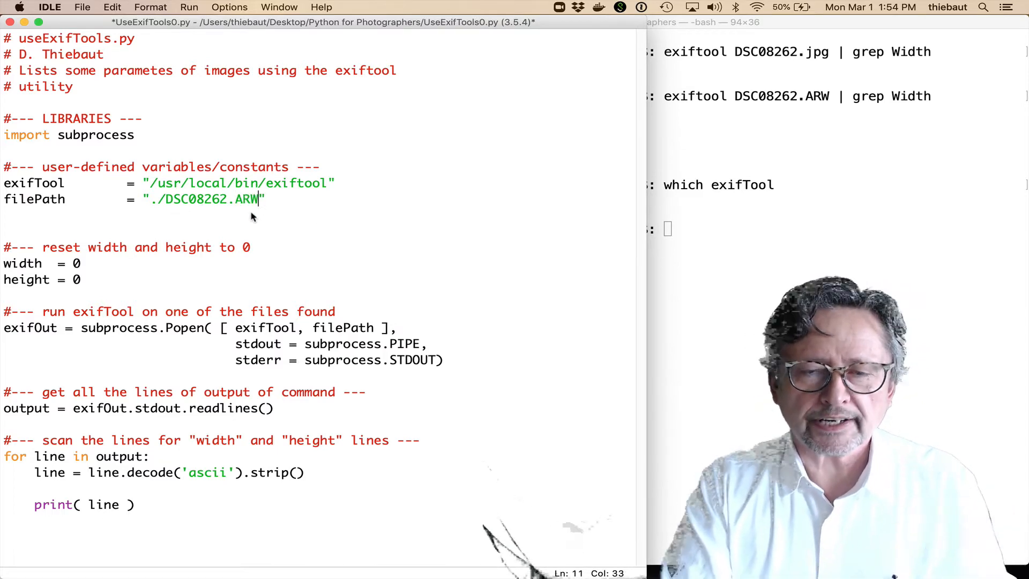
pyautogui.moveTo(187, 208)
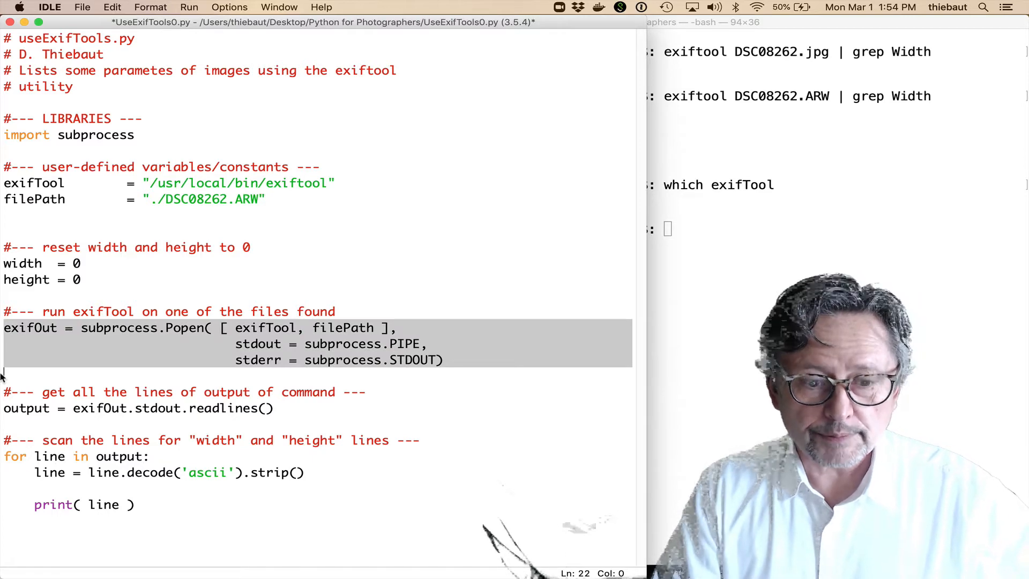
pyautogui.click(211, 327)
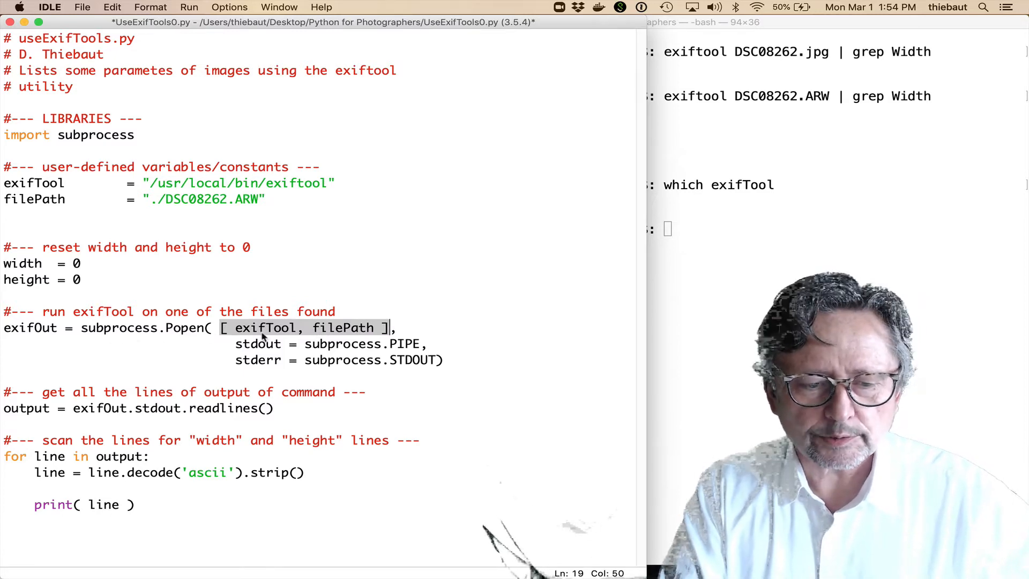
pyautogui.moveTo(337, 333)
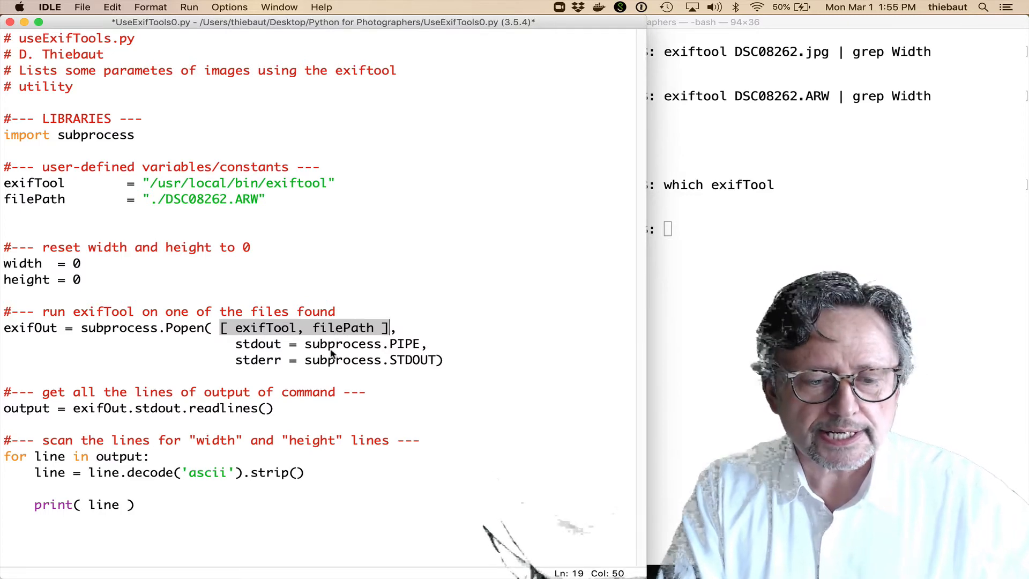
pyautogui.moveTo(285, 365)
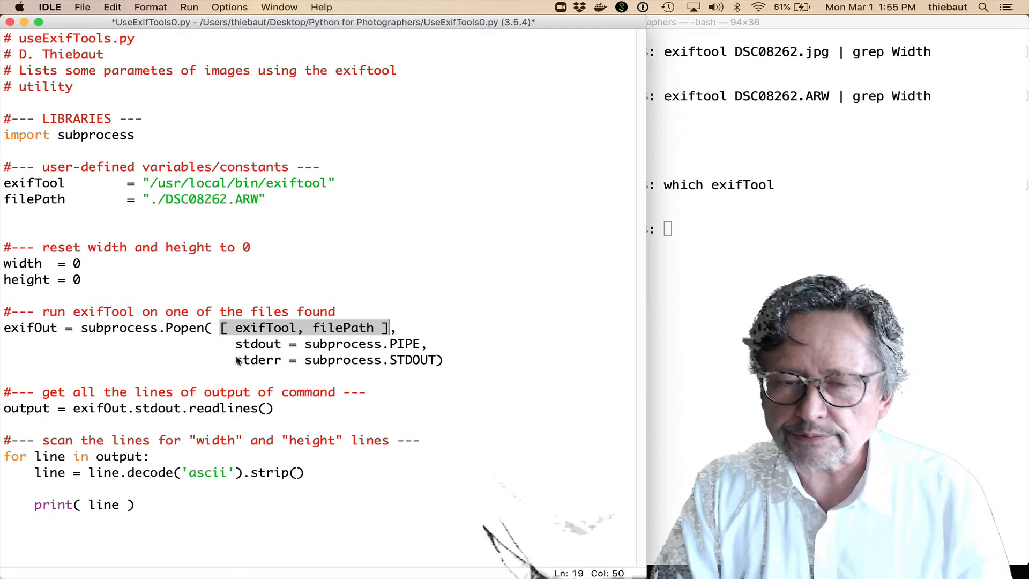
pyautogui.moveTo(293, 328)
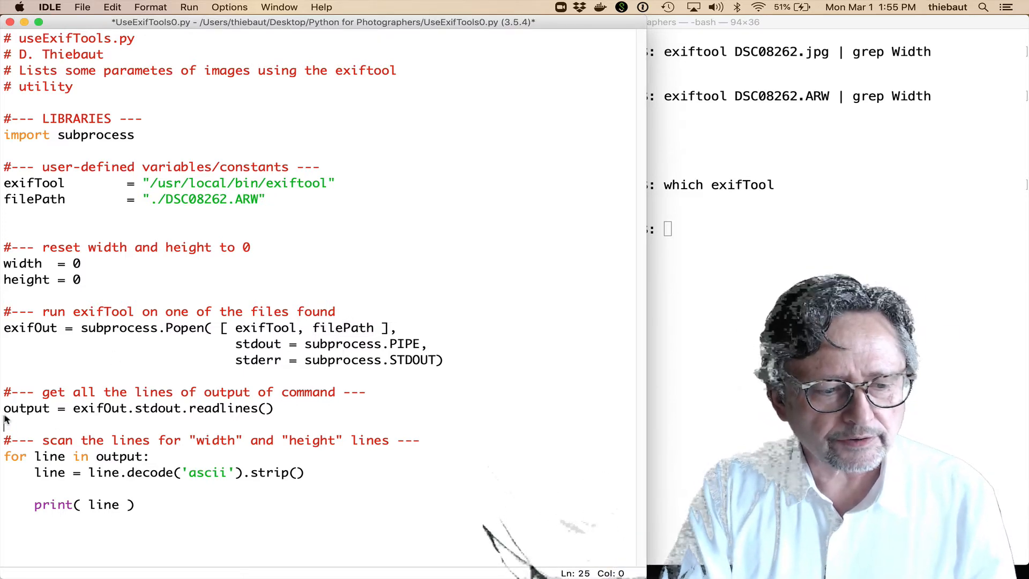
pyautogui.click(5, 409)
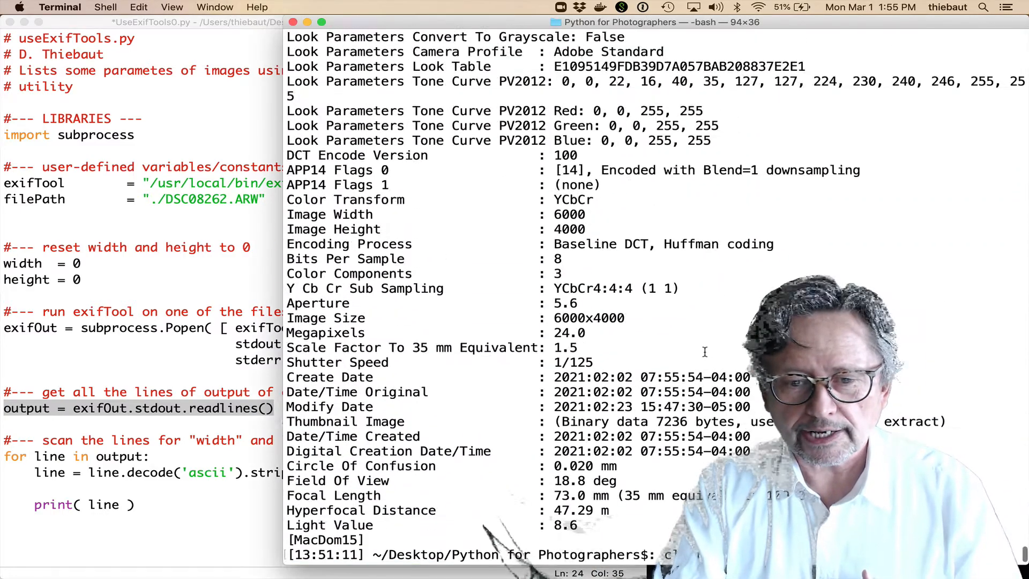
pyautogui.scroll(3)
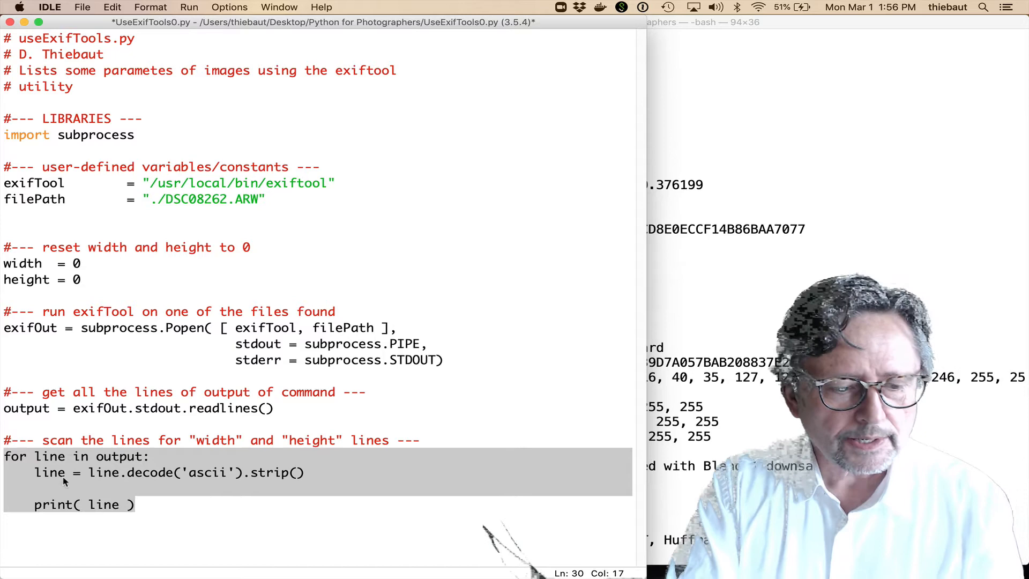
pyautogui.click(63, 472)
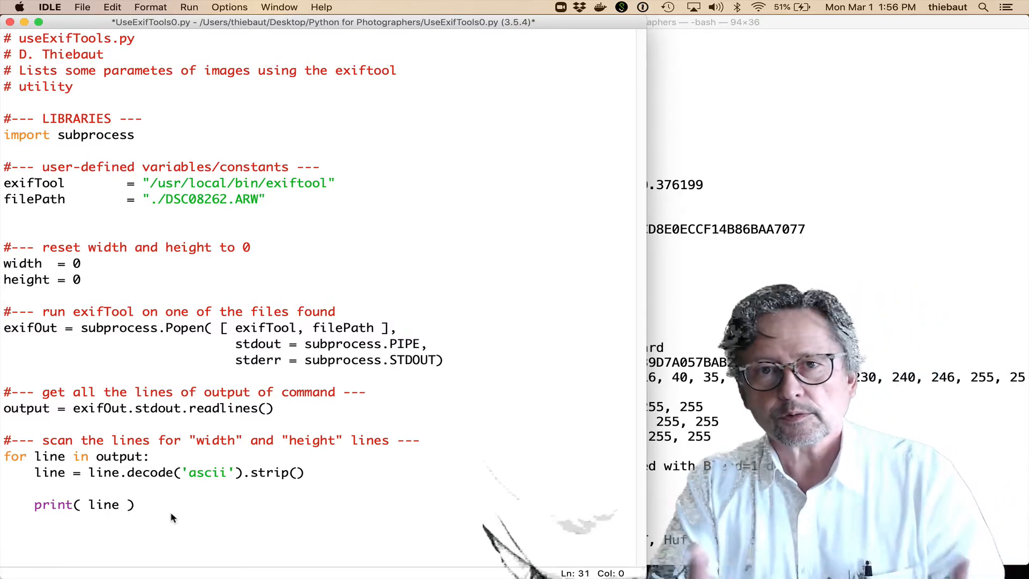
# - Run the script on DSC08262.ARW and scroll its metadata output down to Light Value
pyautogui.press('f5')
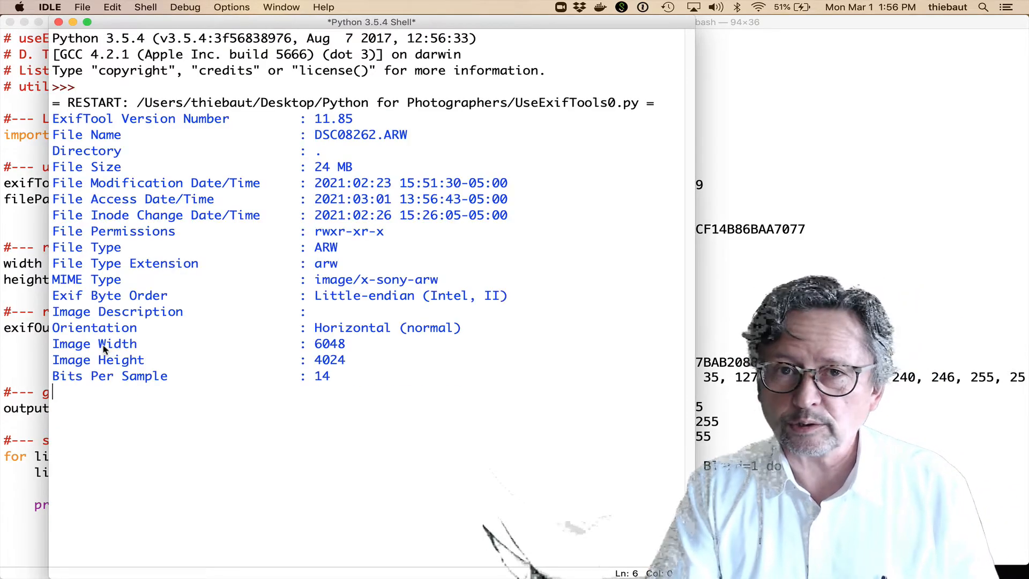
pyautogui.scroll(-3)
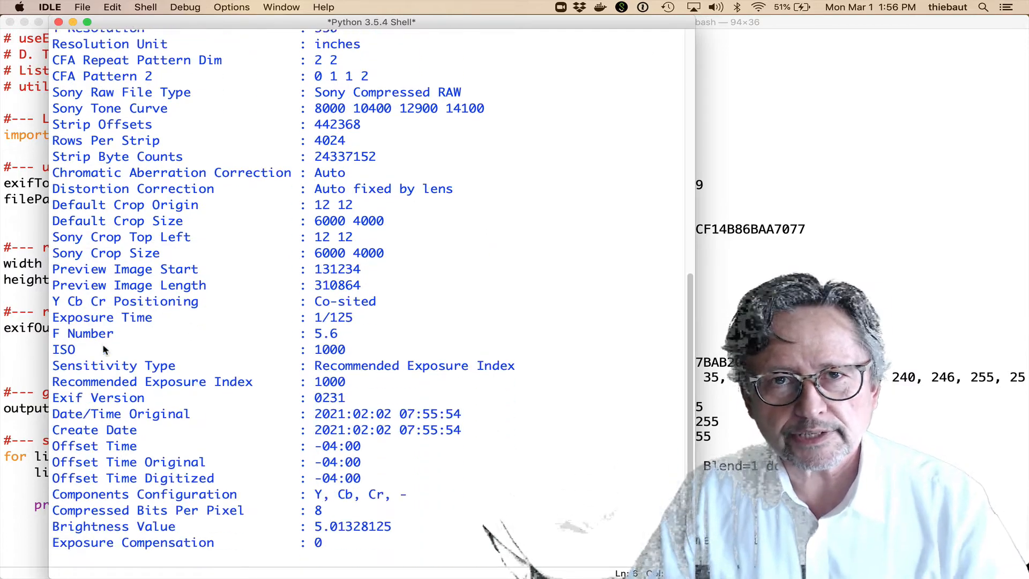
pyautogui.scroll(-3)
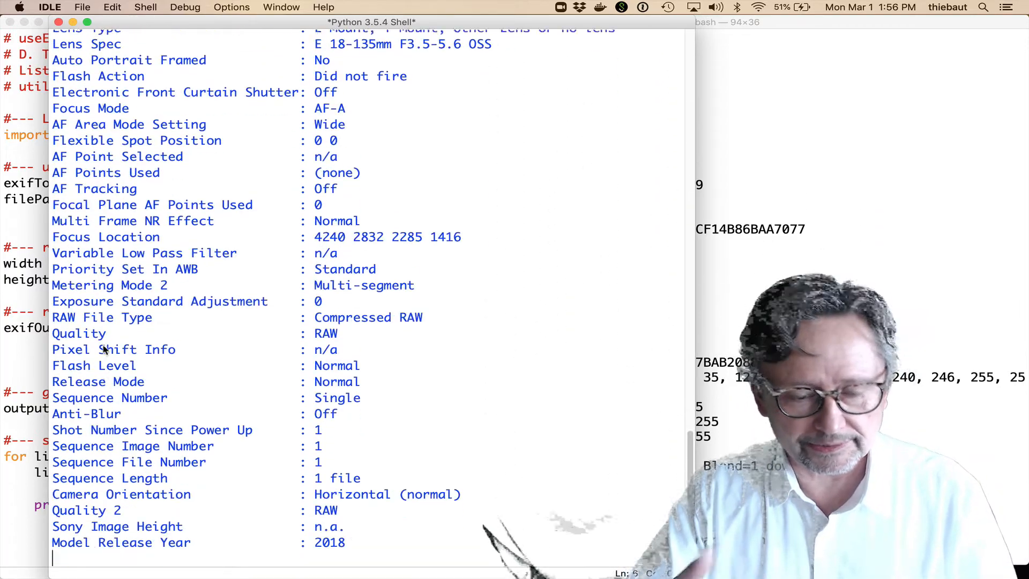
pyautogui.scroll(-3)
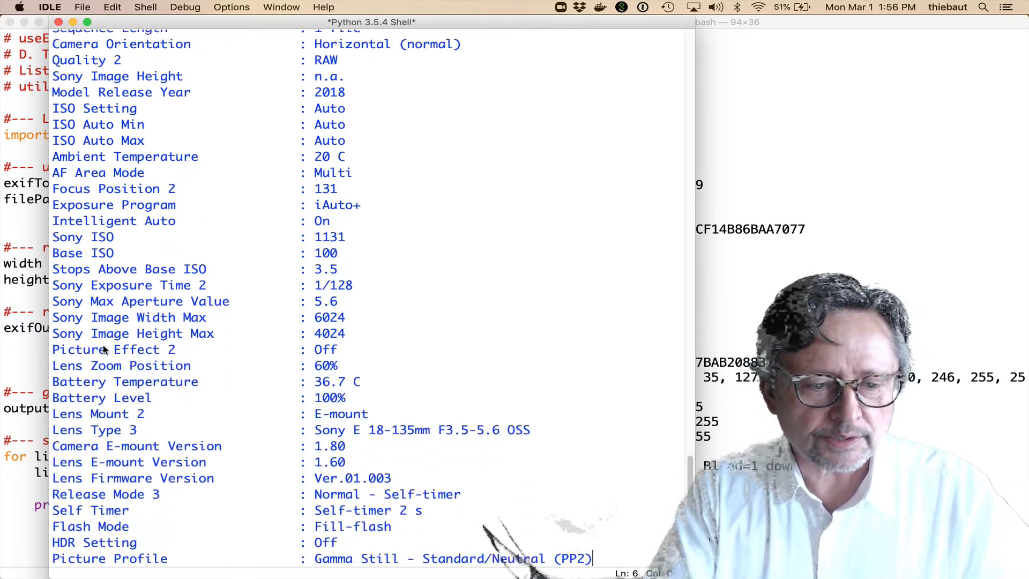
pyautogui.scroll(-3)
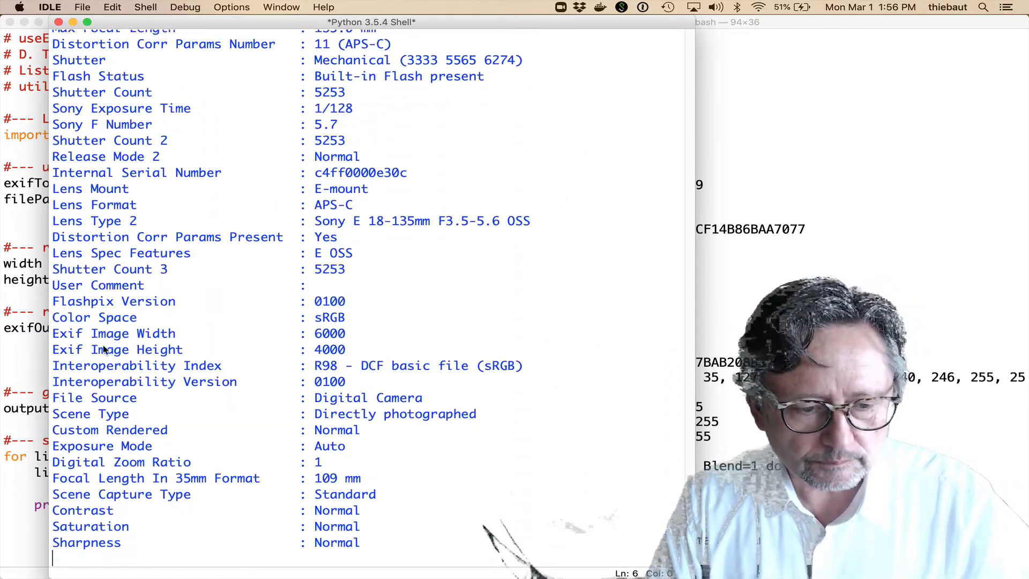
pyautogui.scroll(-3)
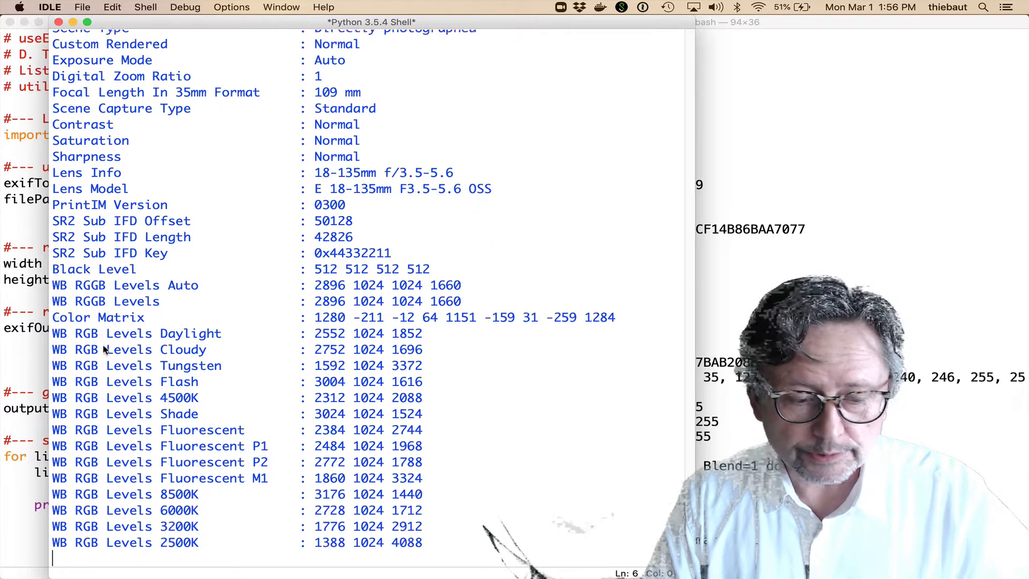
pyautogui.scroll(-3)
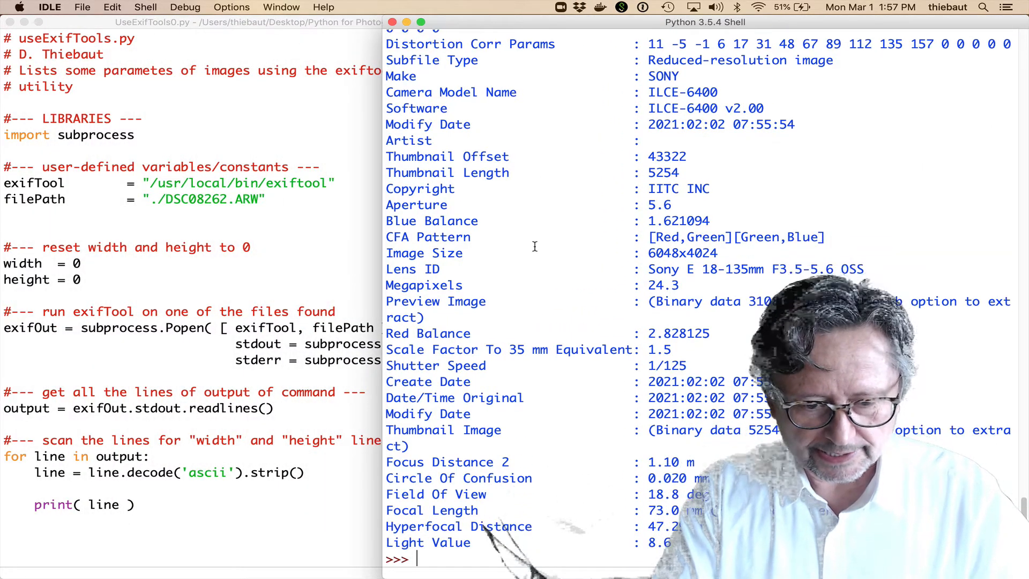
pyautogui.moveTo(596, 225)
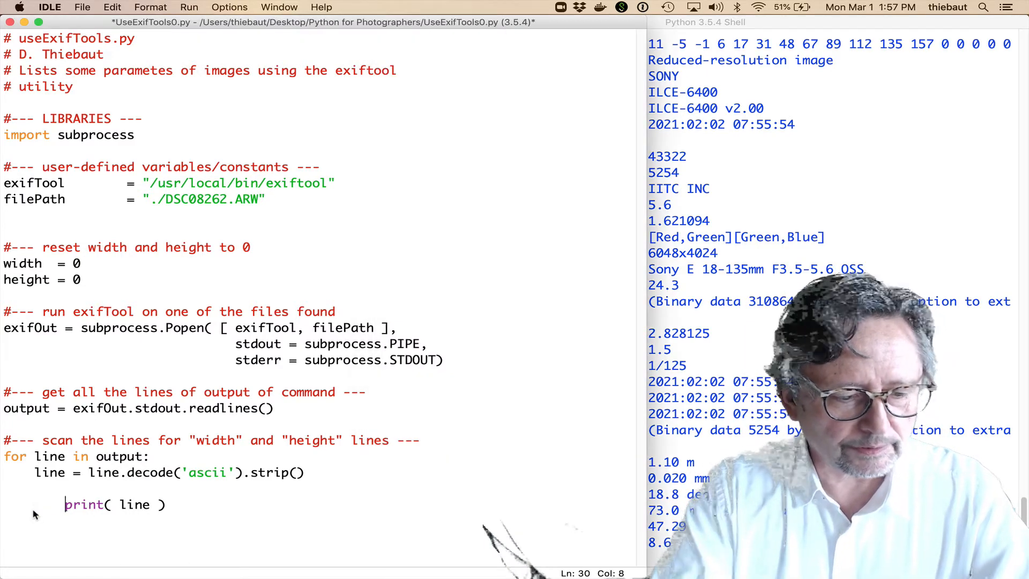
# - Add an 'if line.find("Width") != -1:' filter above the print line
pyautogui.write('if line.find( "')
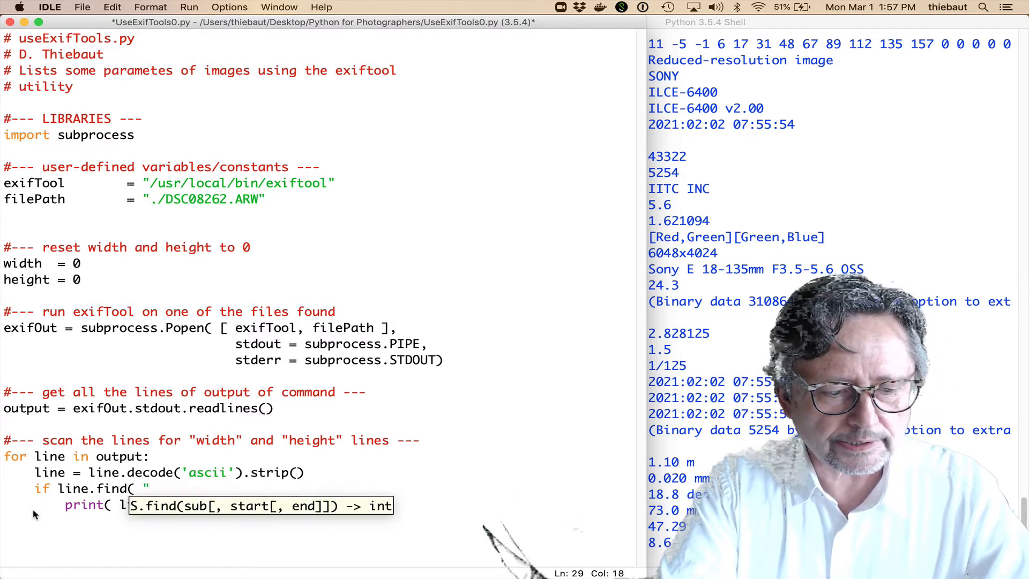
pyautogui.write('Widg')
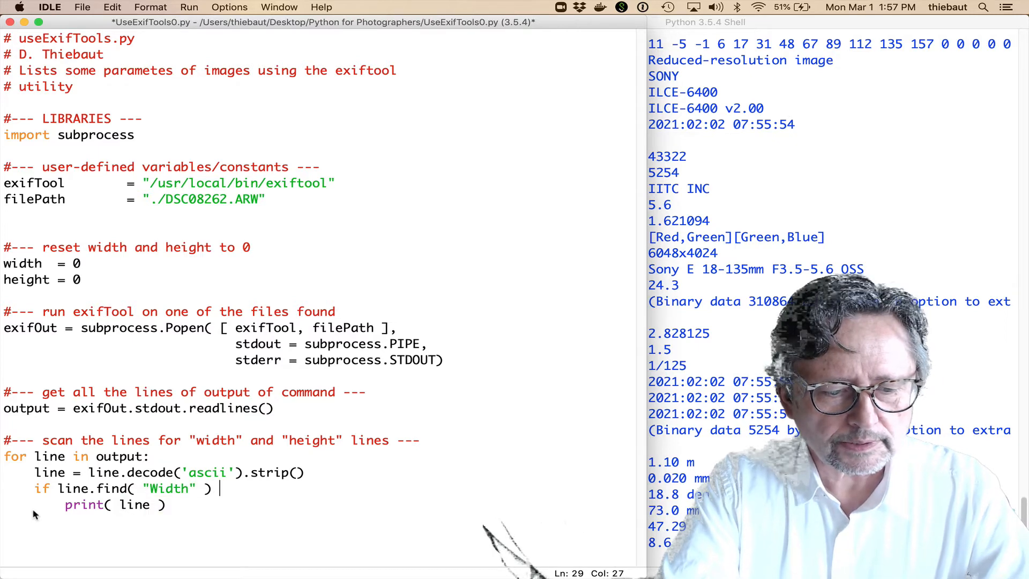
pyautogui.write('!= -1:')
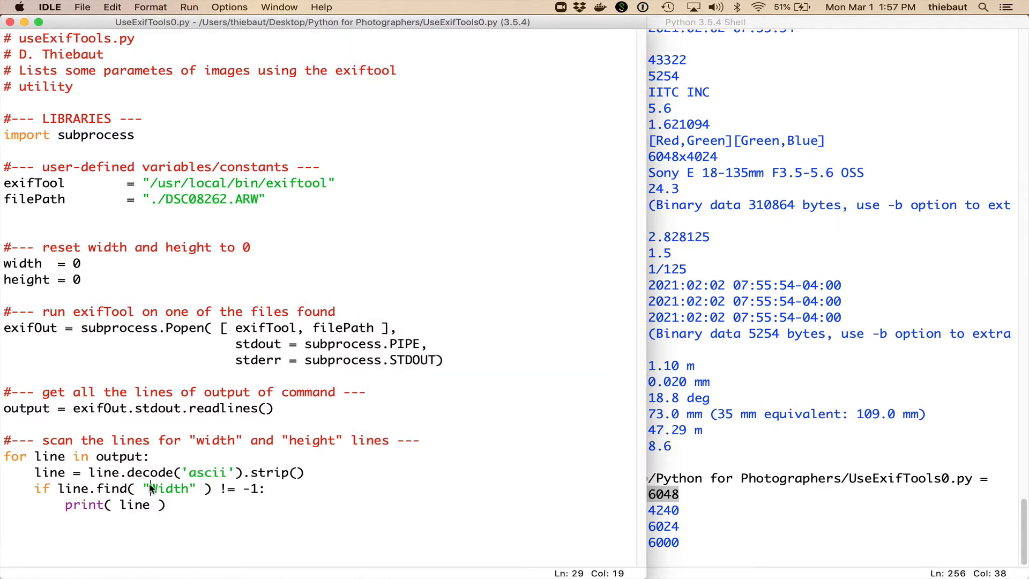
# - Insert 'Image ' before Width in the find() search string
pyautogui.write('Image')
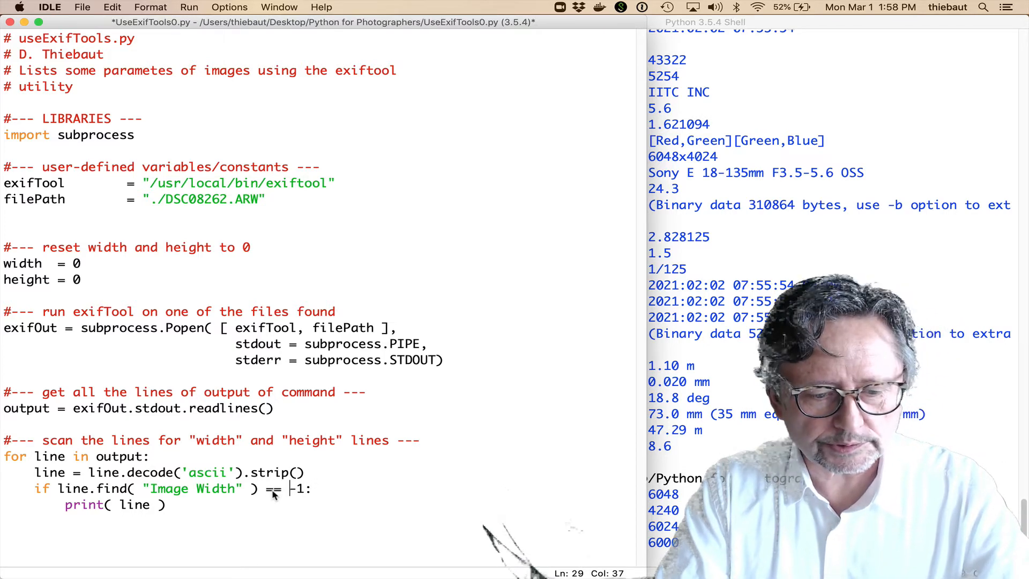
# - Make the "Image Width" test check that line.find returns == 0
pyautogui.write('0')
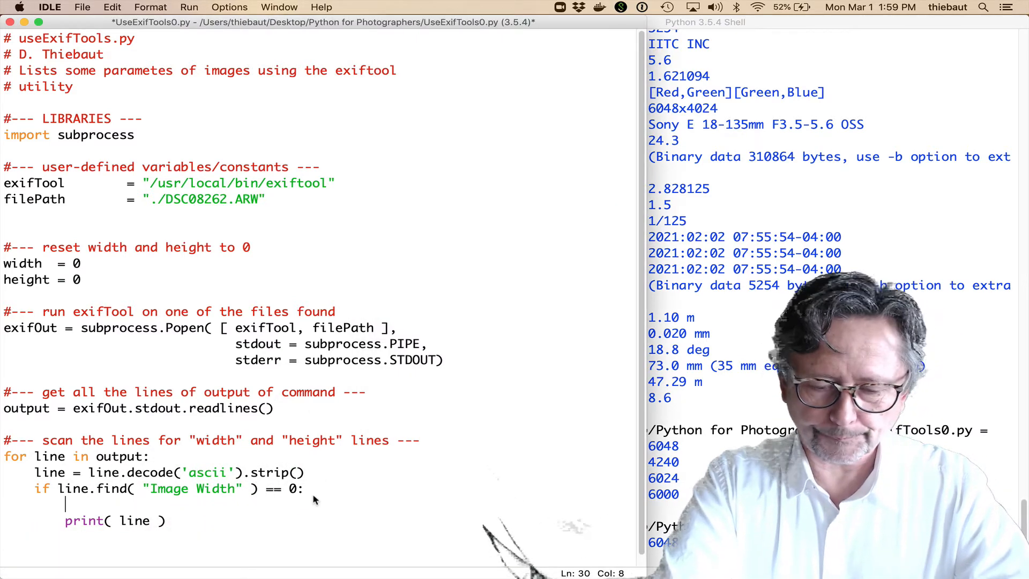
# - Add parts = line.split( ":" ) and width = int( parts[1].strip() ) inside the check
pyautogui.write('parts')
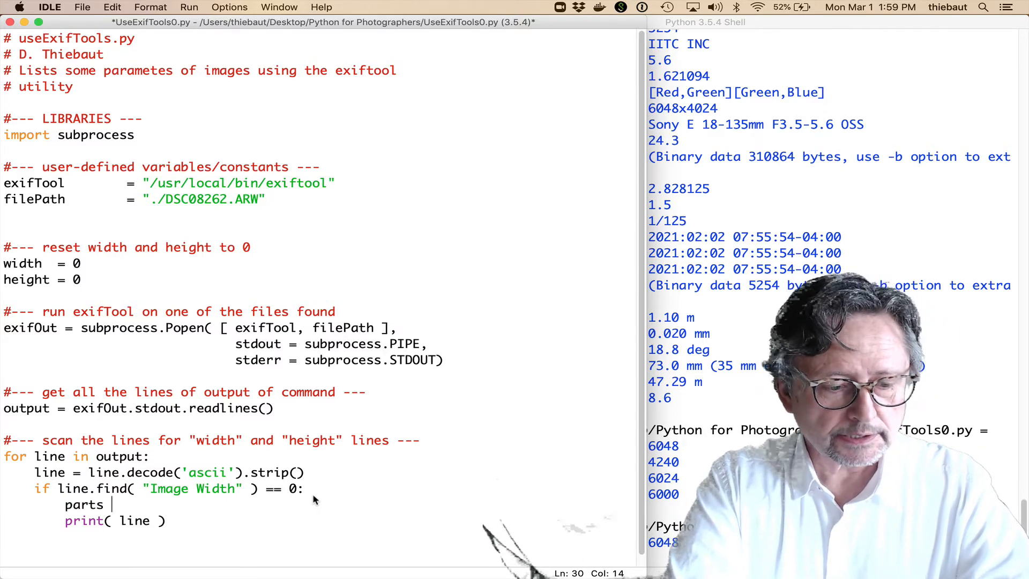
pyautogui.write('= line.sp')
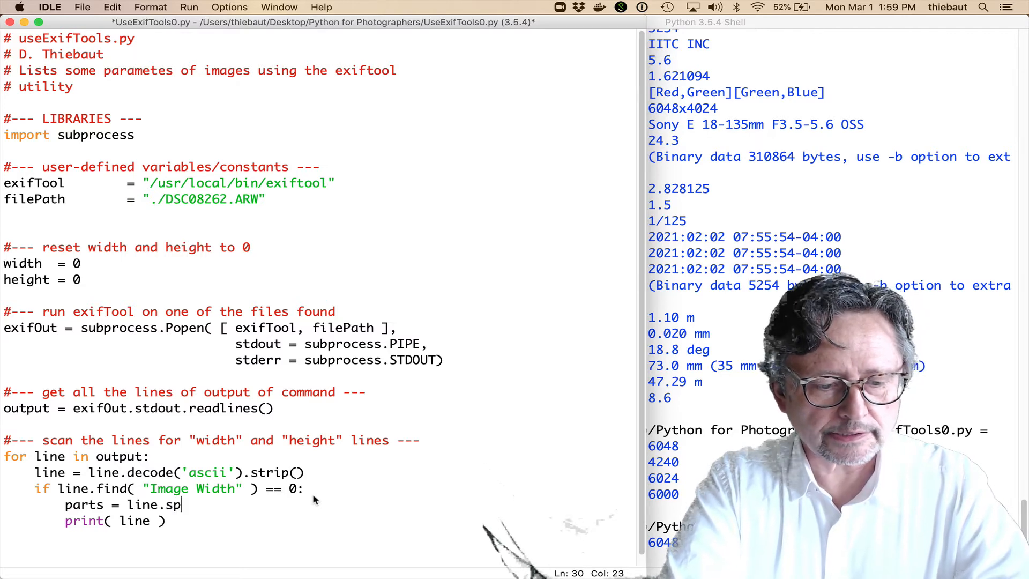
pyautogui.write('lit( ":" )')
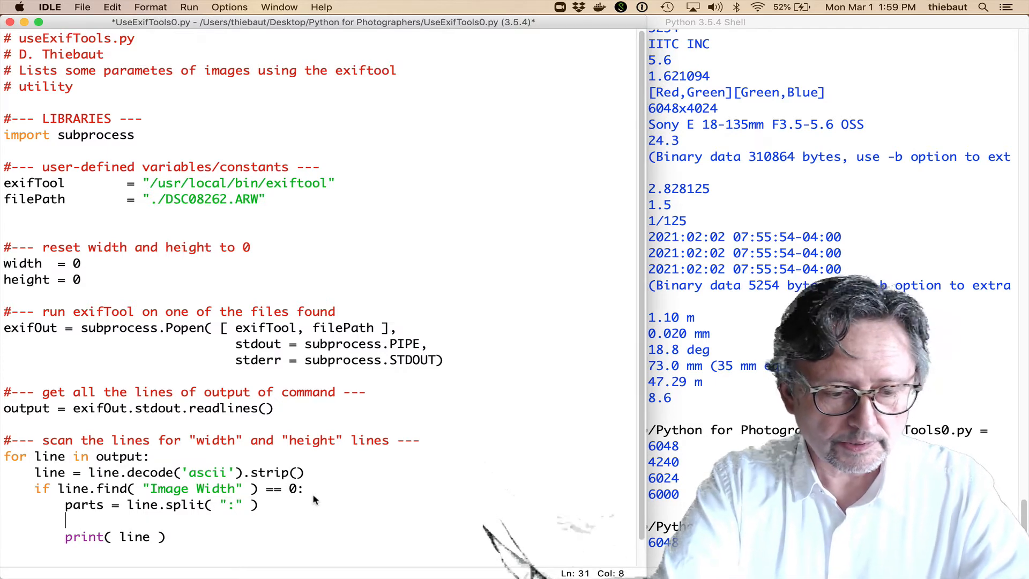
pyautogui.write('width =')
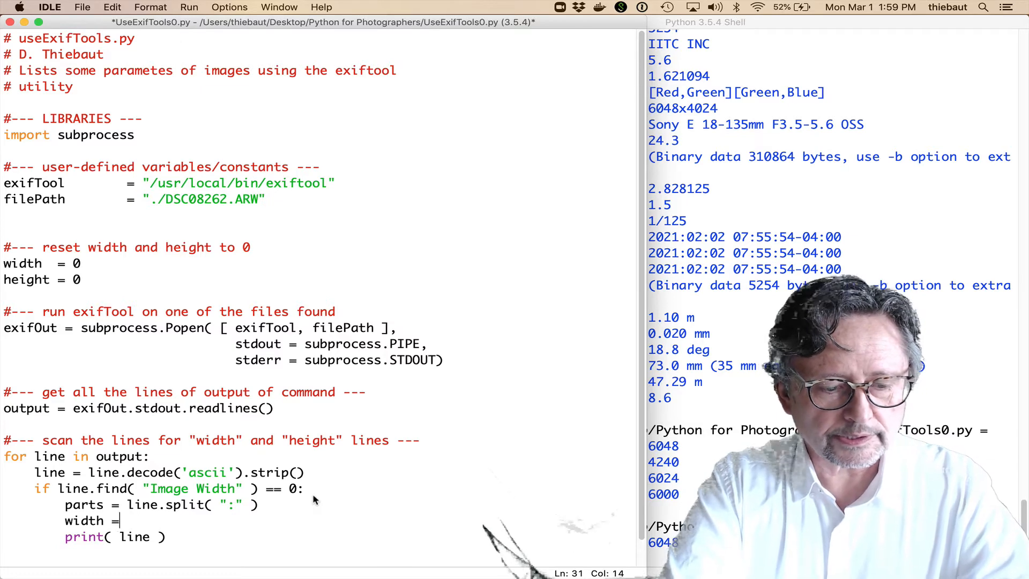
pyautogui.write('parts[1]')
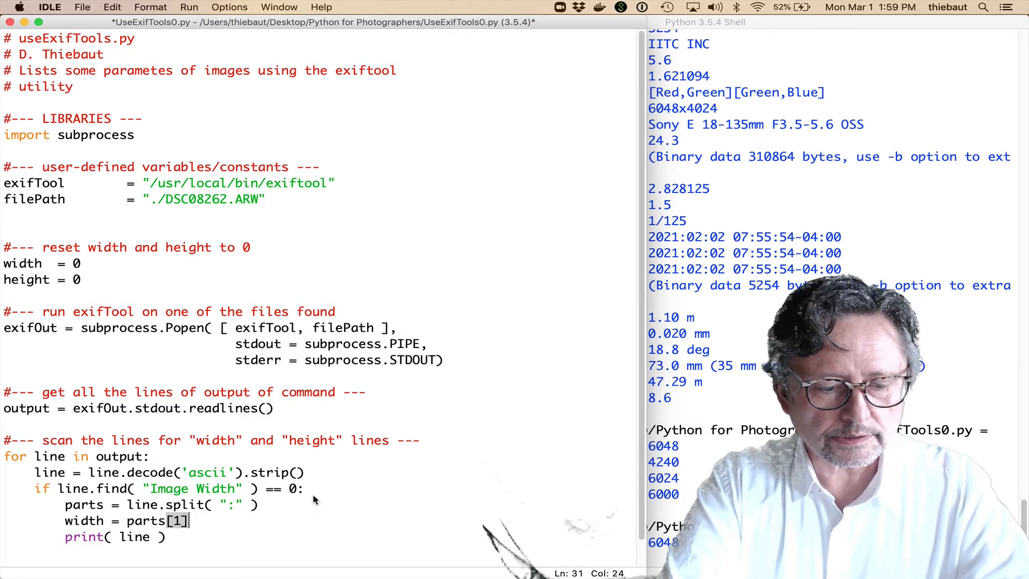
pyautogui.write('.strip(')
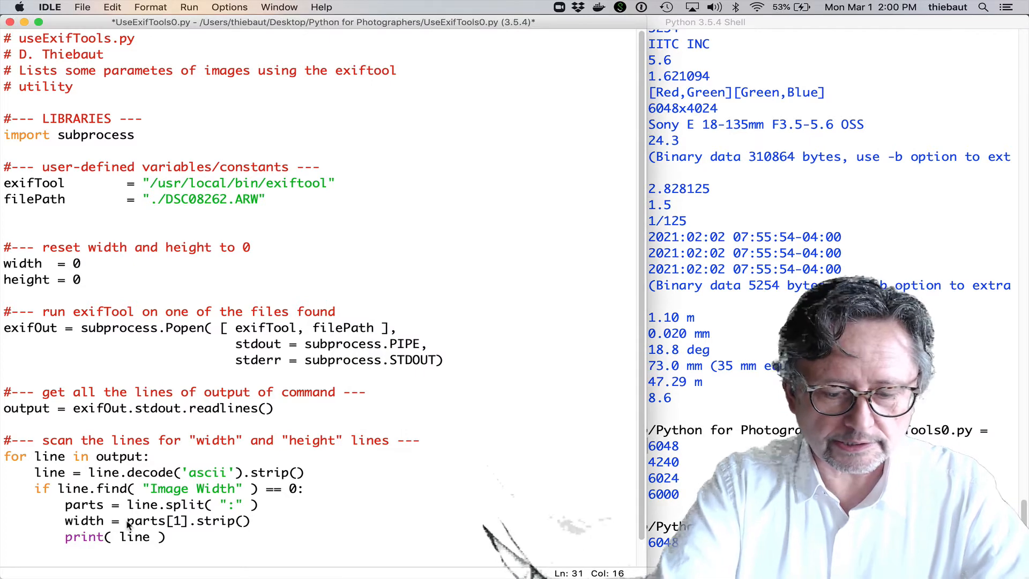
pyautogui.write('int(')
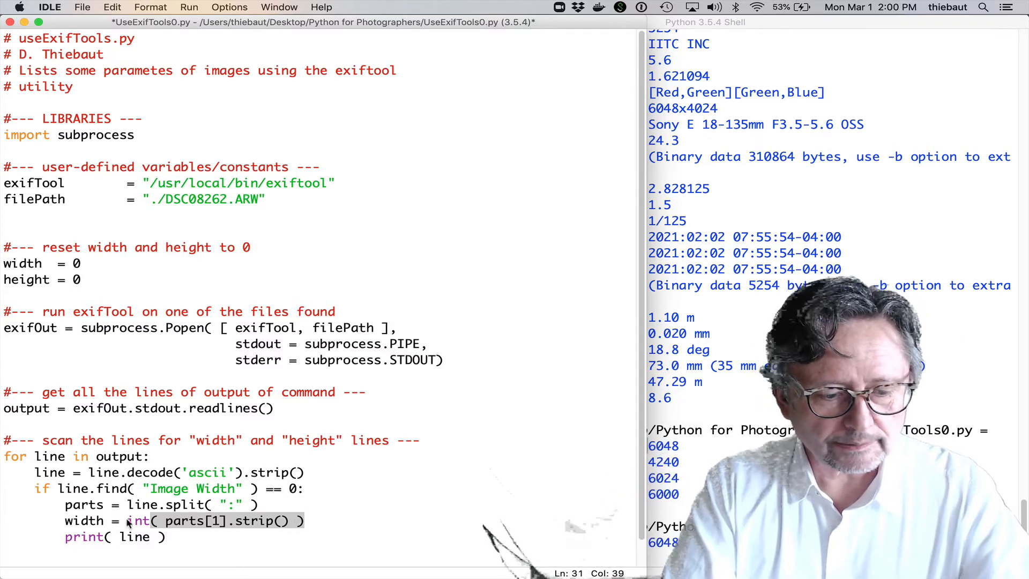
pyautogui.doubleClick(134, 537)
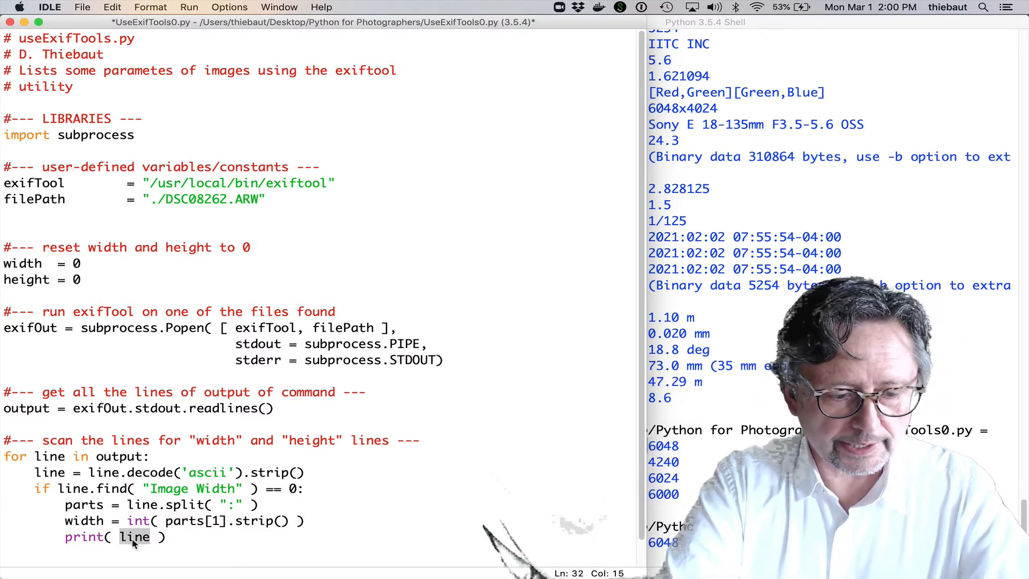
# - Make the print call output "width =", width instead of the raw line
pyautogui.write('"width "')
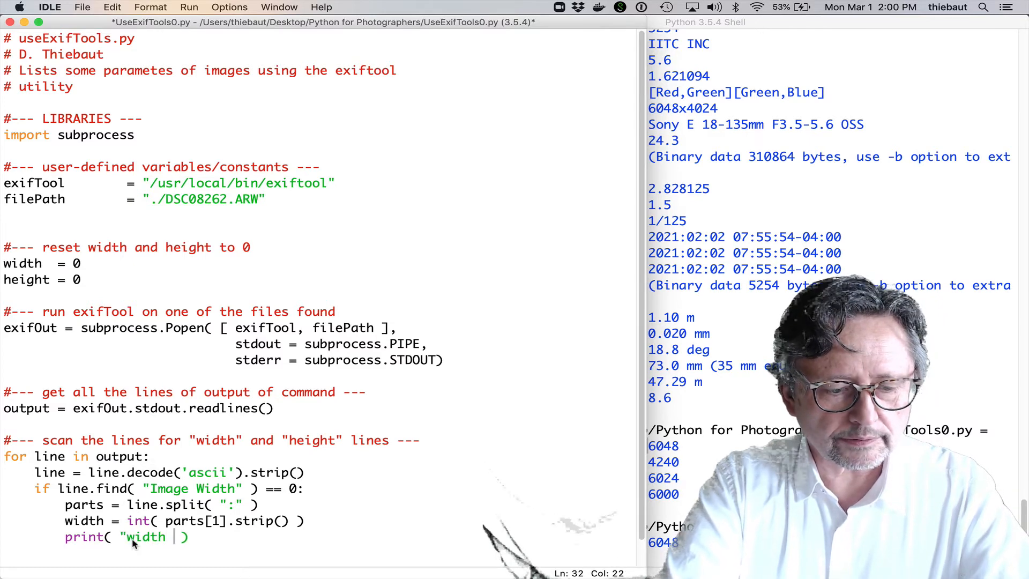
pyautogui.write('=", wi')
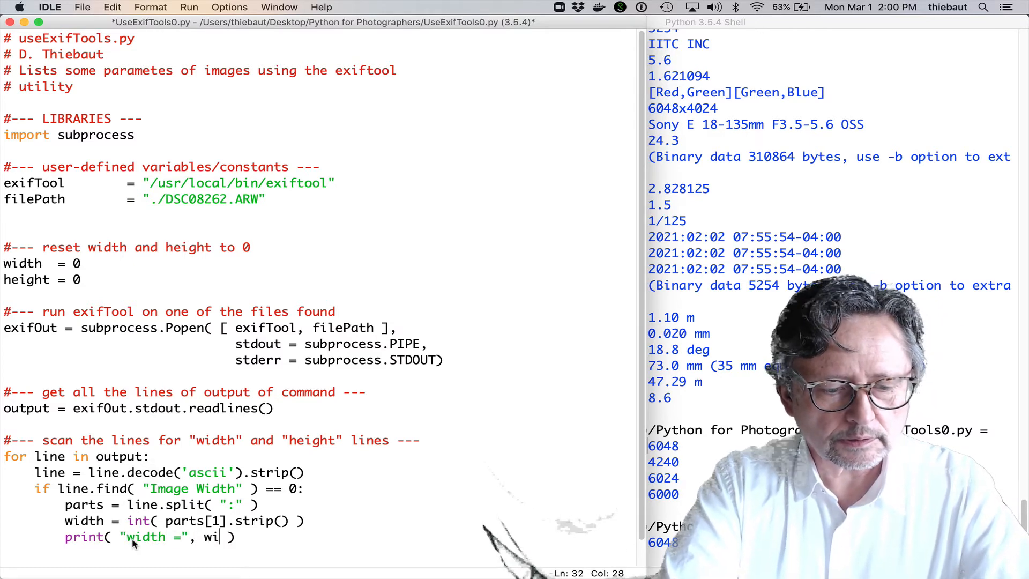
pyautogui.write('dth')
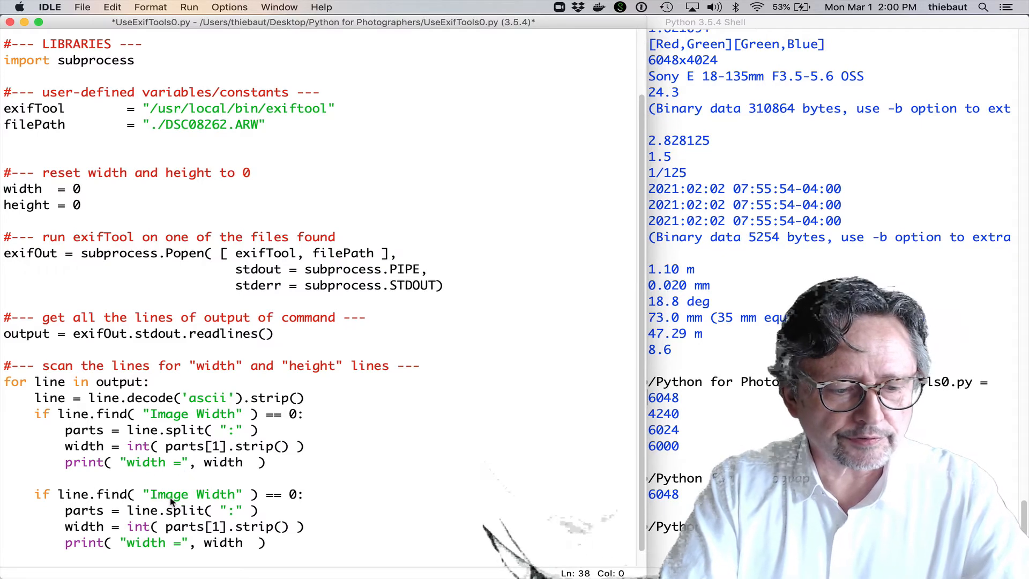
# - Change the copied block to test "Image Height", set height, and print "height =", height
pyautogui.write('He')
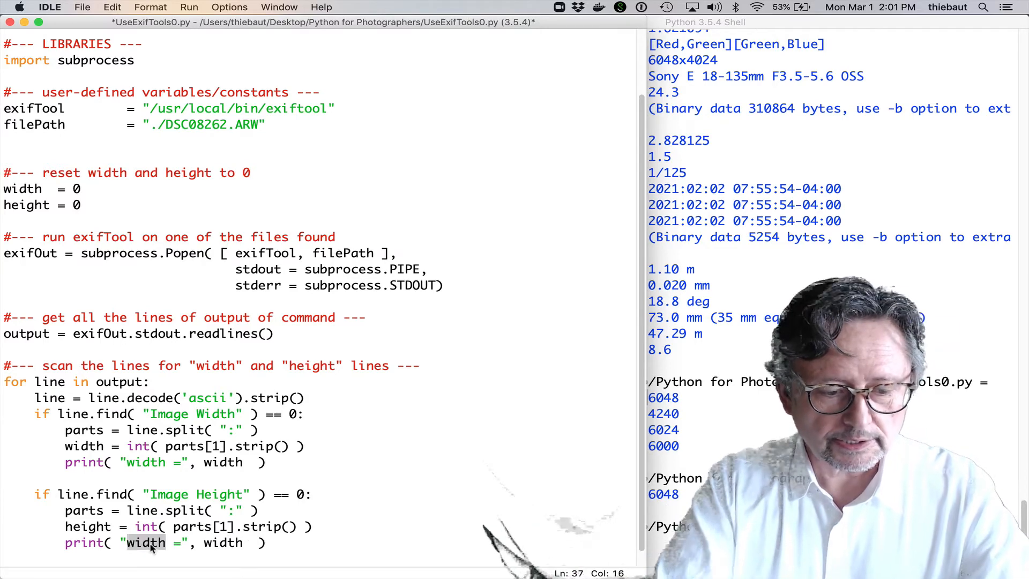
pyautogui.write('he')
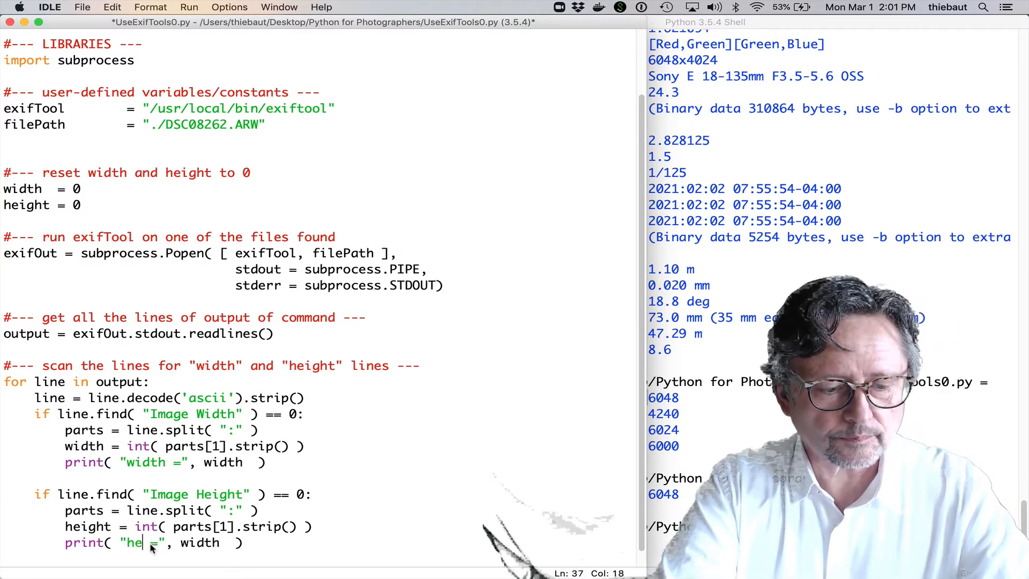
pyautogui.write('ight =')
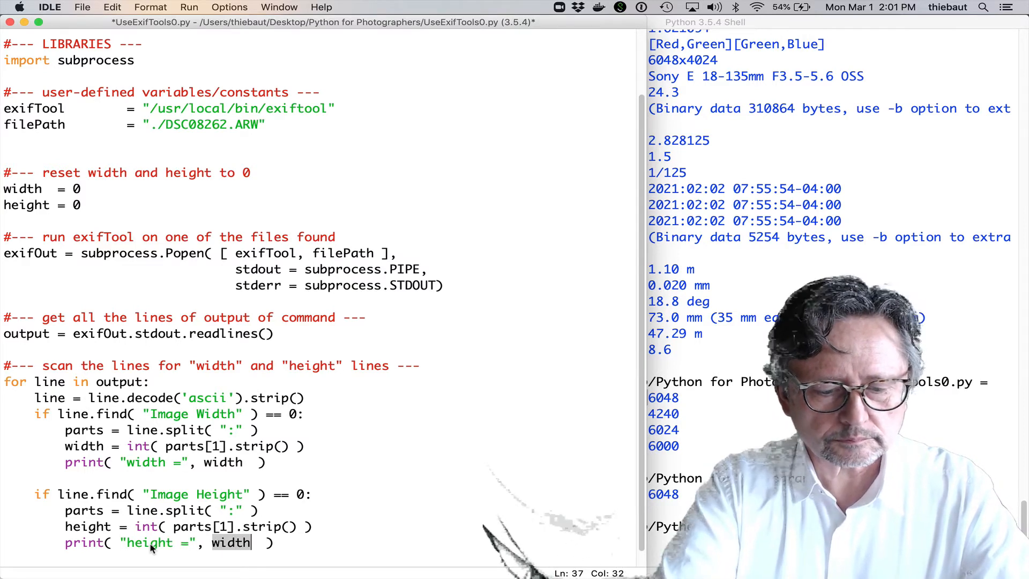
pyautogui.write('height')
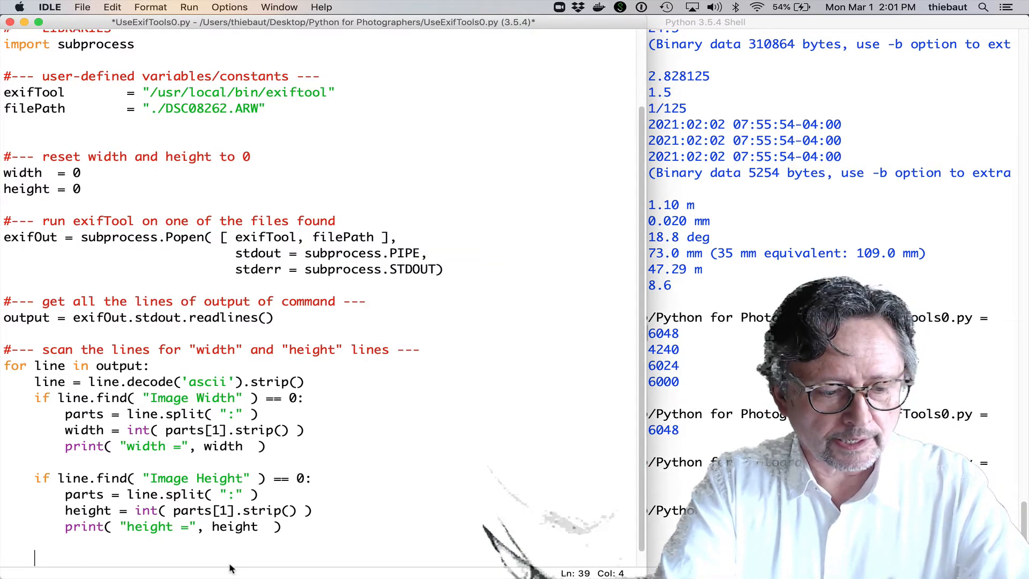
# - Type ratio = 1.0 * width / height on a new line below the height block
pyautogui.write('ratio =')
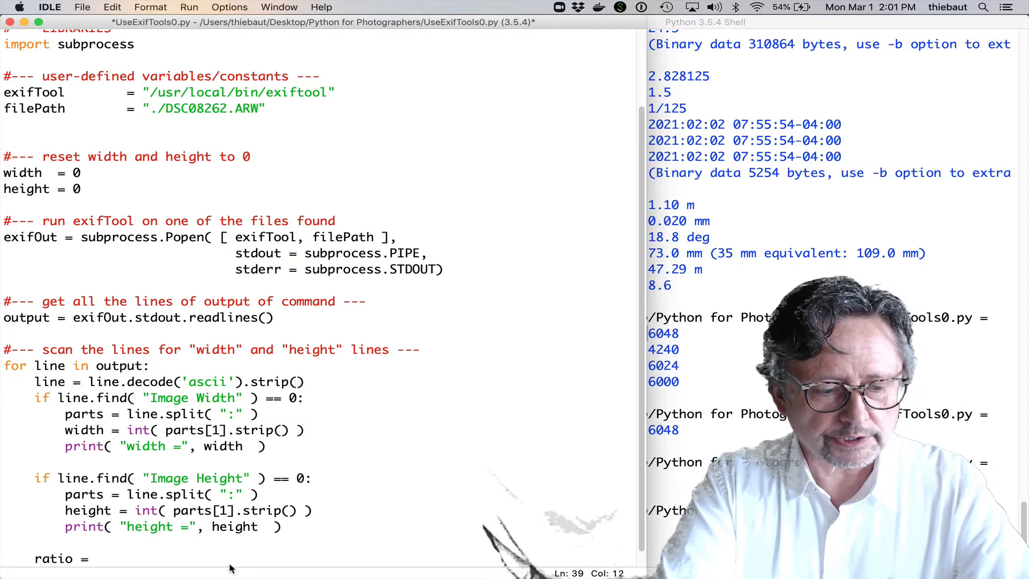
pyautogui.write('1.0*wid')
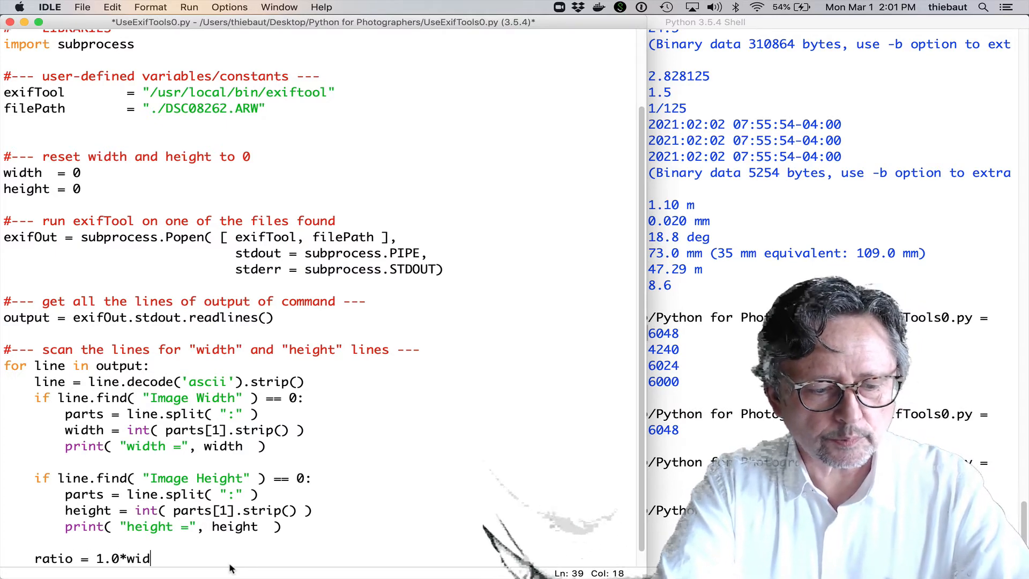
pyautogui.write('th /')
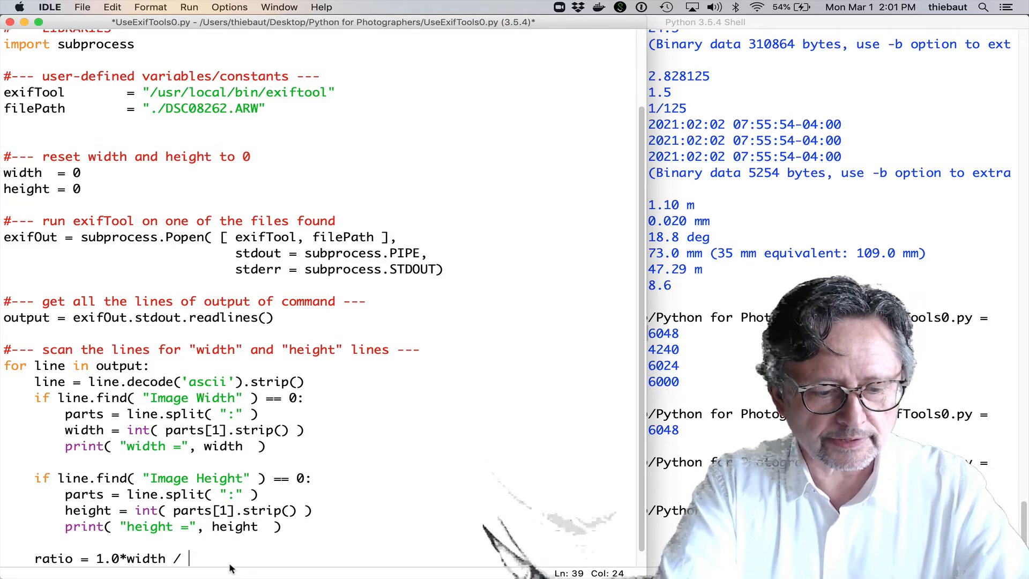
pyautogui.write('height')
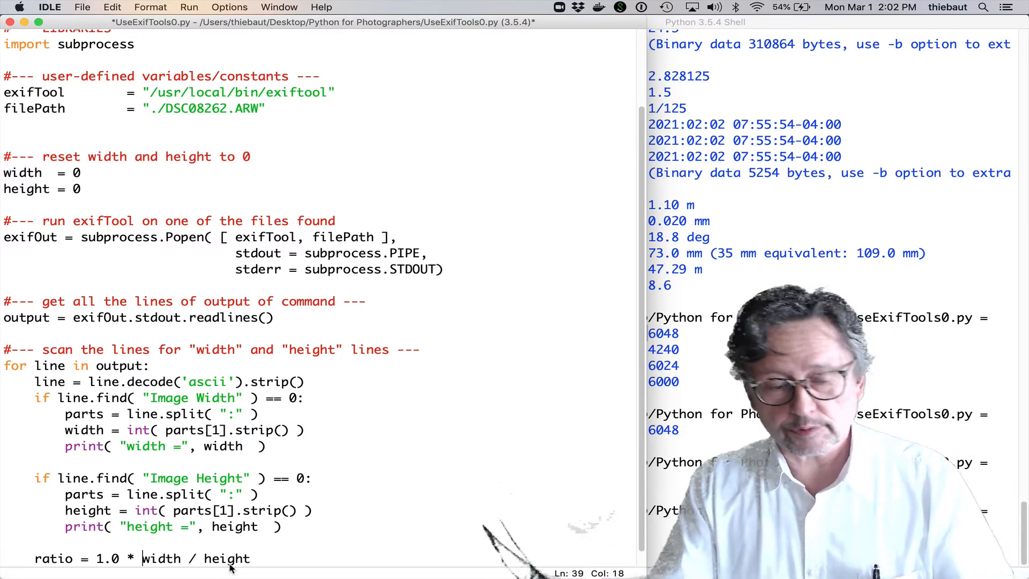
pyautogui.moveTo(351, 544)
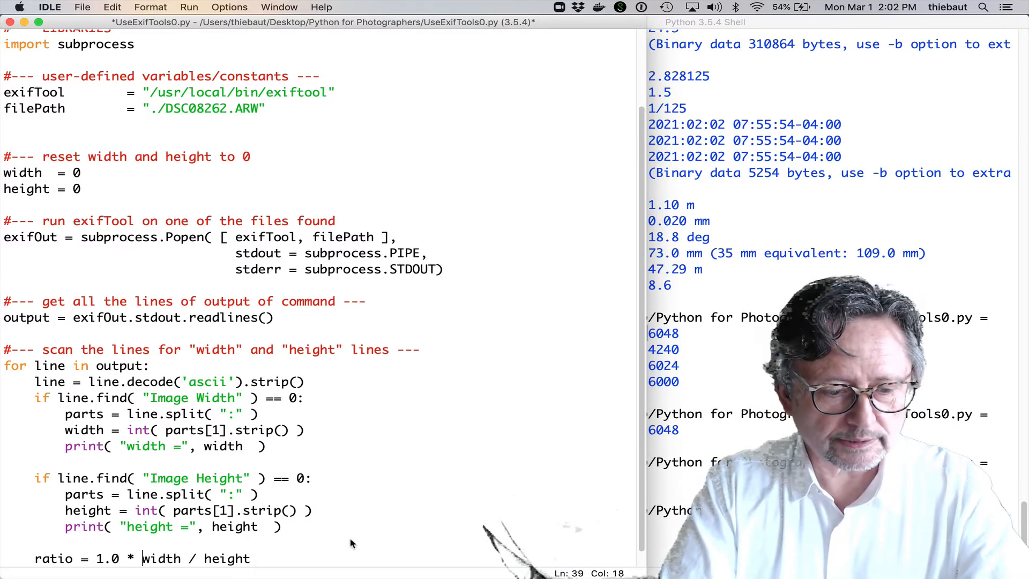
# - Move ratio = 1.0 * width / height outside the loop and add print( "ratio =", ratio )
pyautogui.click(6, 542)
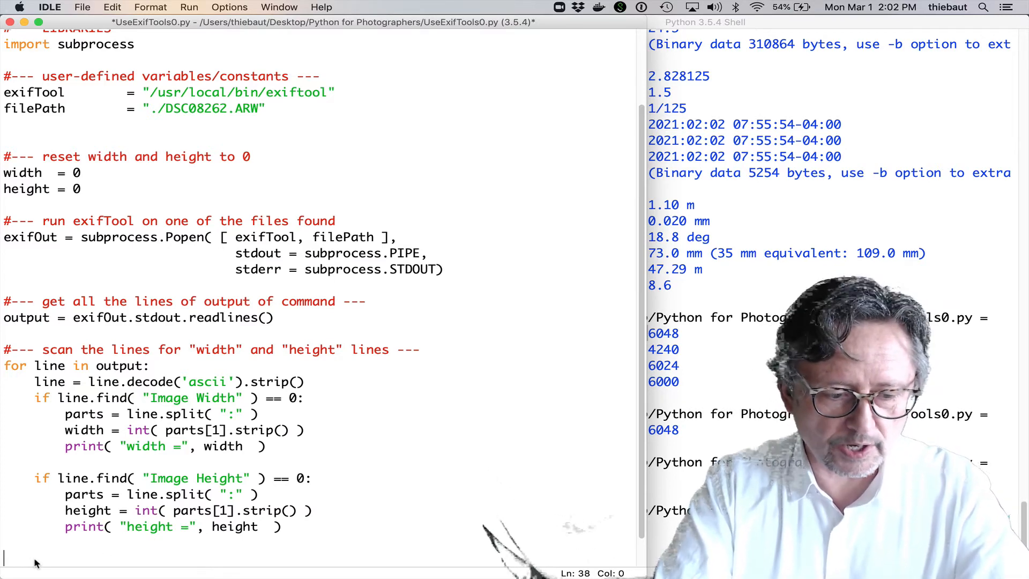
pyautogui.write('ratio = 1.0 * width / height')
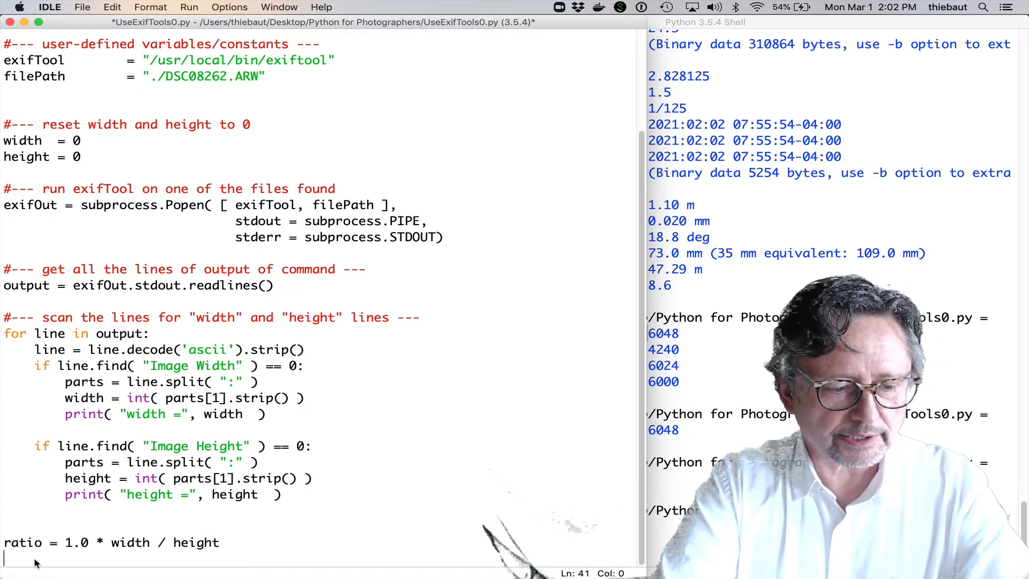
pyautogui.write('print(')
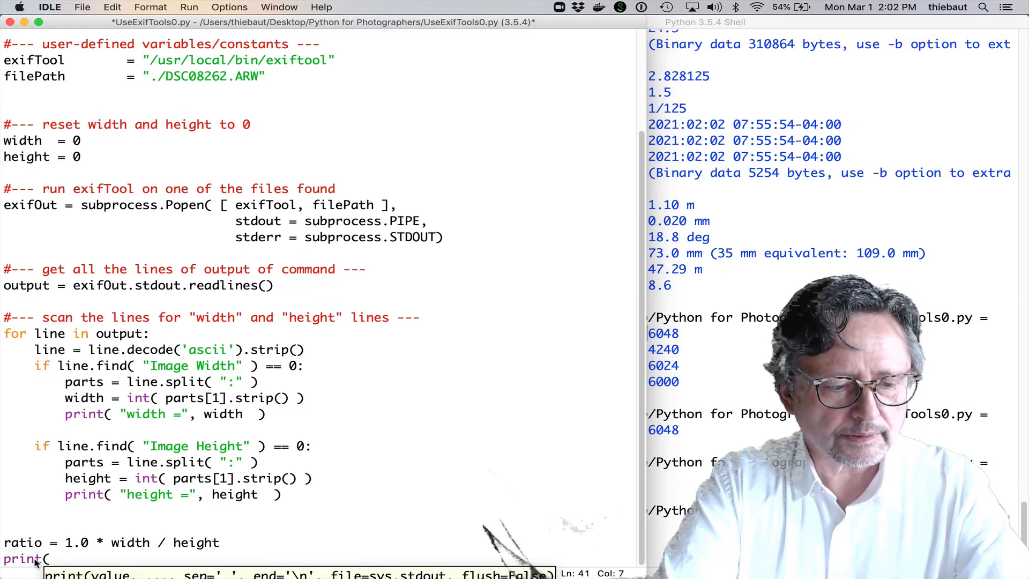
pyautogui.write('"ratio')
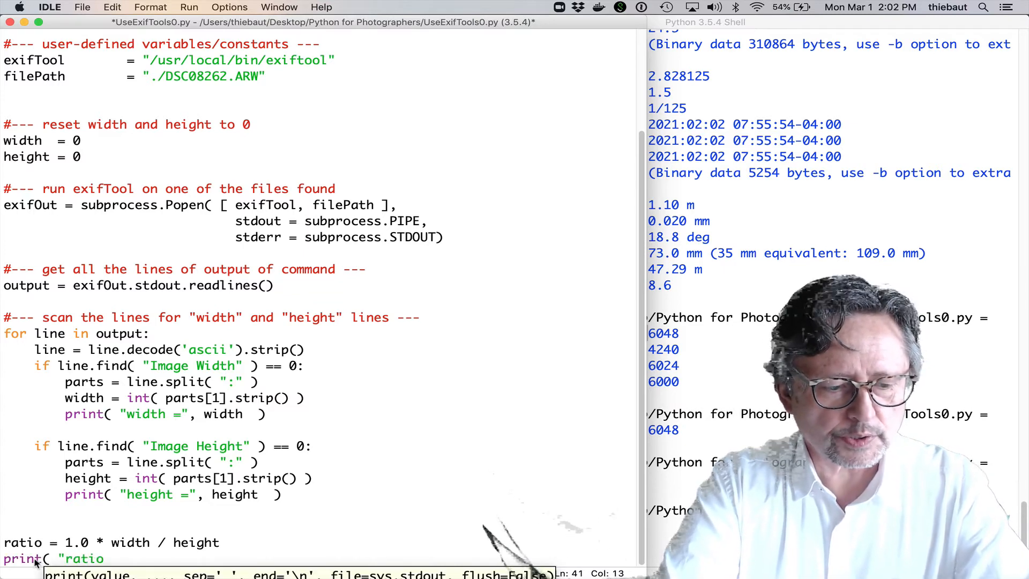
pyautogui.write('=", ratio')
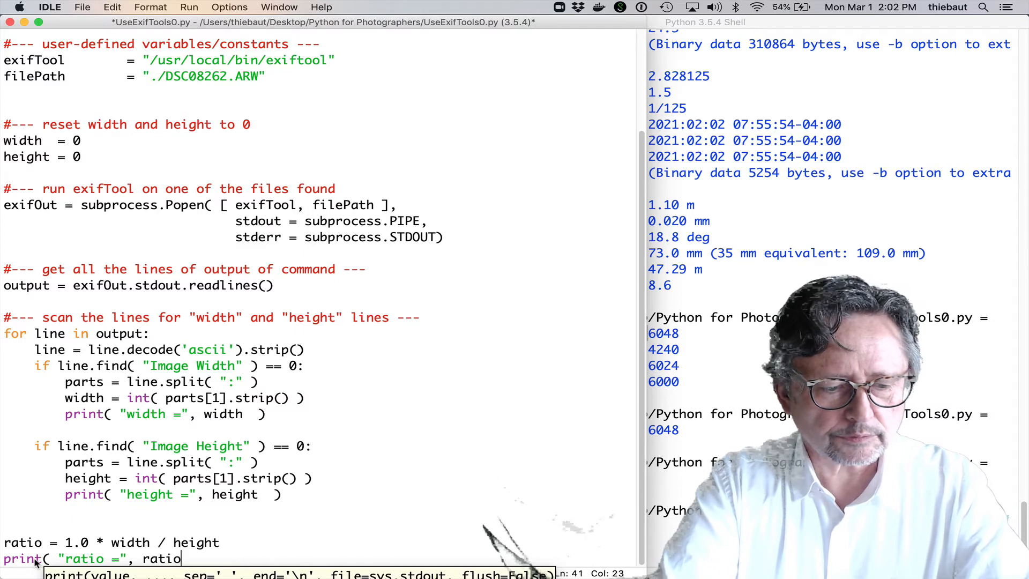
pyautogui.press('Return')
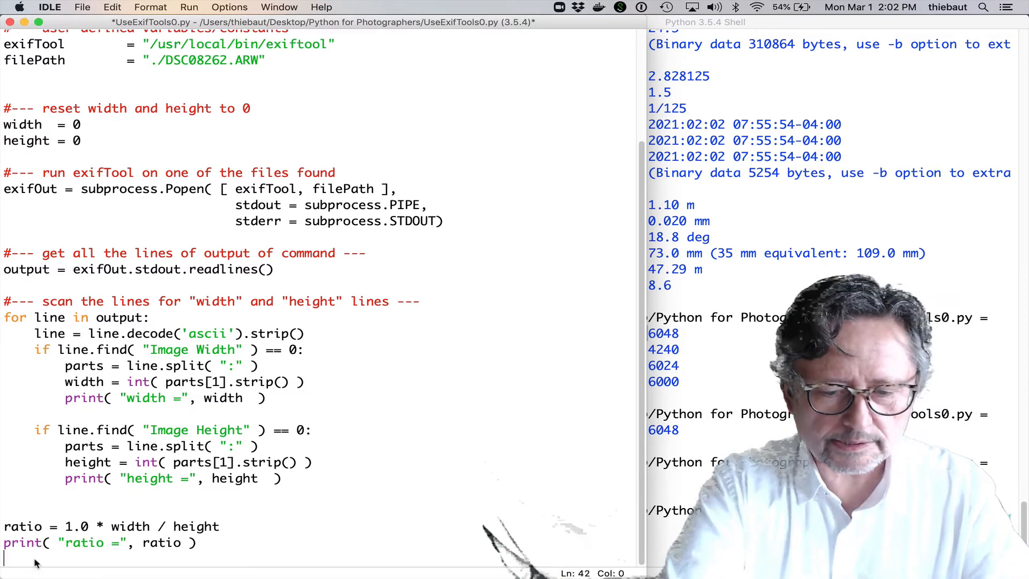